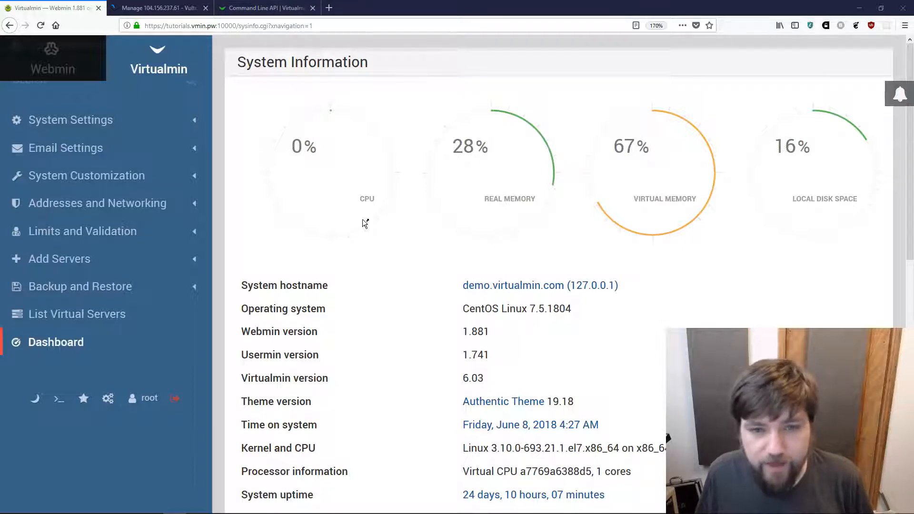
pyautogui.moveTo(267, 267)
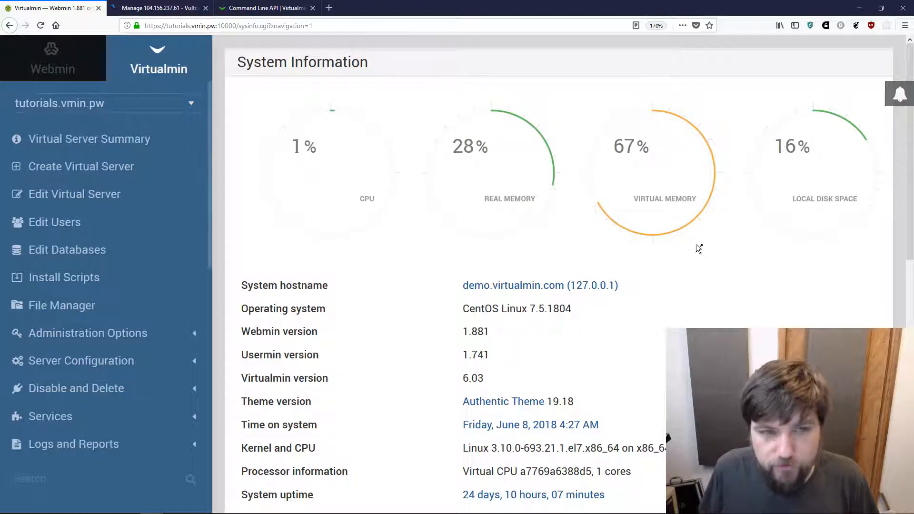
pyautogui.moveTo(406, 192)
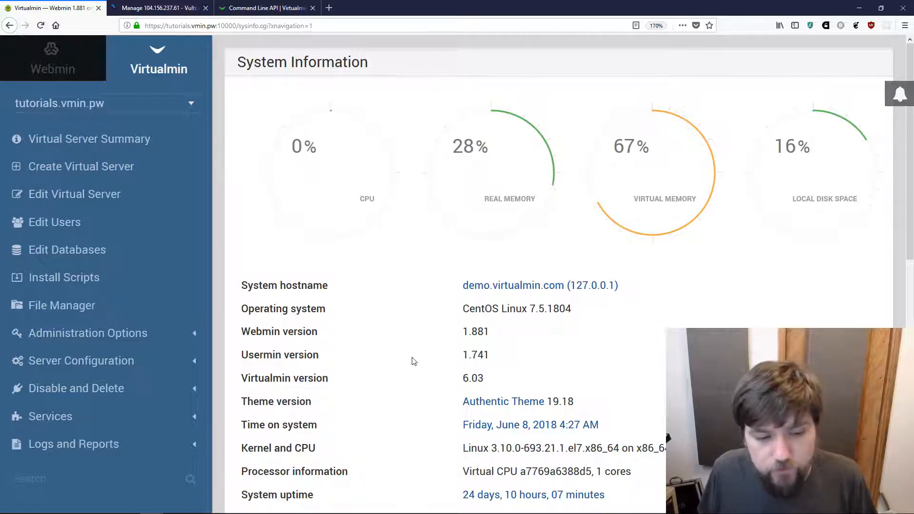
pyautogui.moveTo(401, 331)
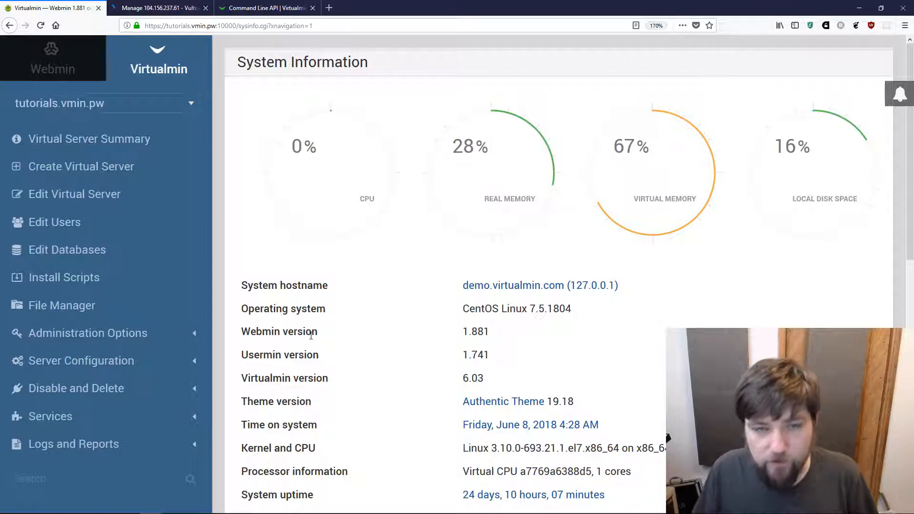
# Switch to the Command Line API docs and scroll to the Command Categories list.
pyautogui.click(266, 8)
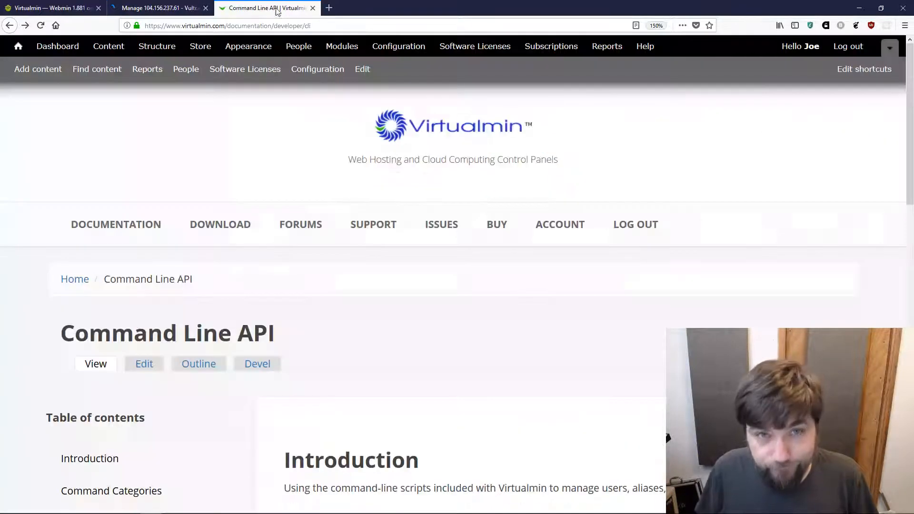
pyautogui.scroll(-3)
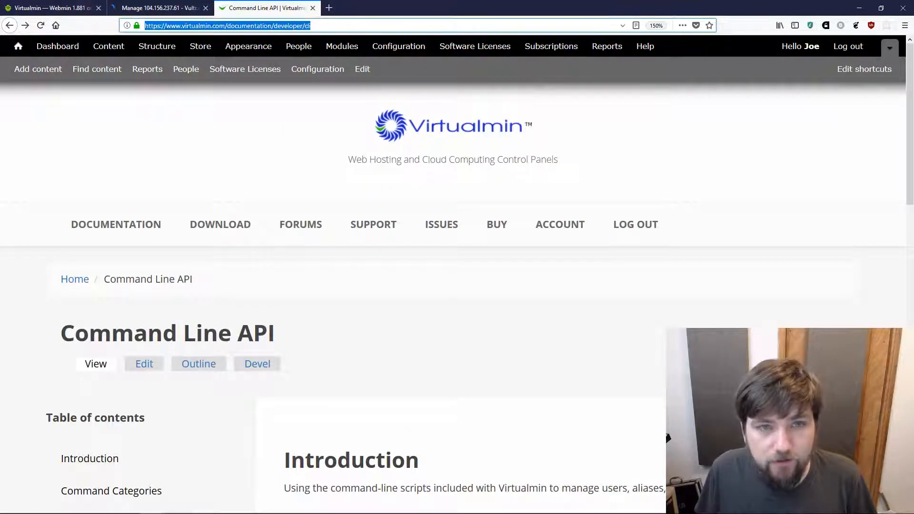
pyautogui.moveTo(115, 224)
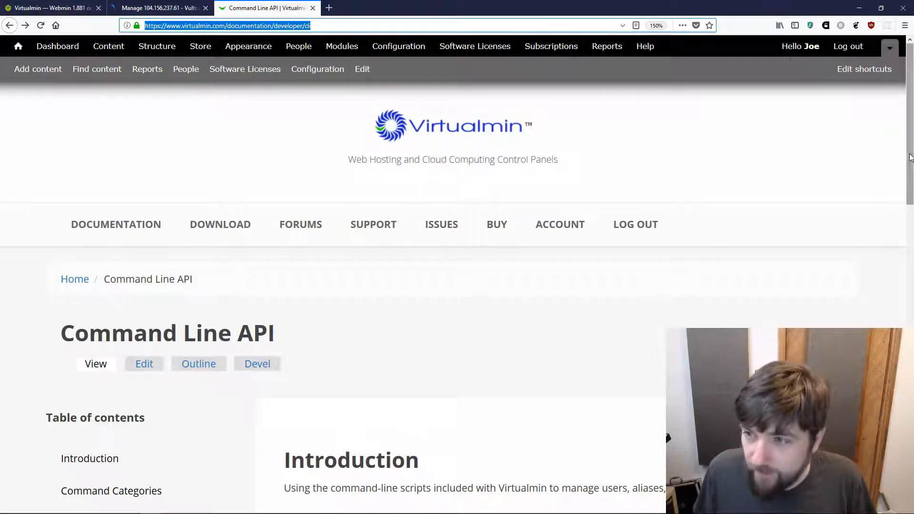
pyautogui.scroll(-3)
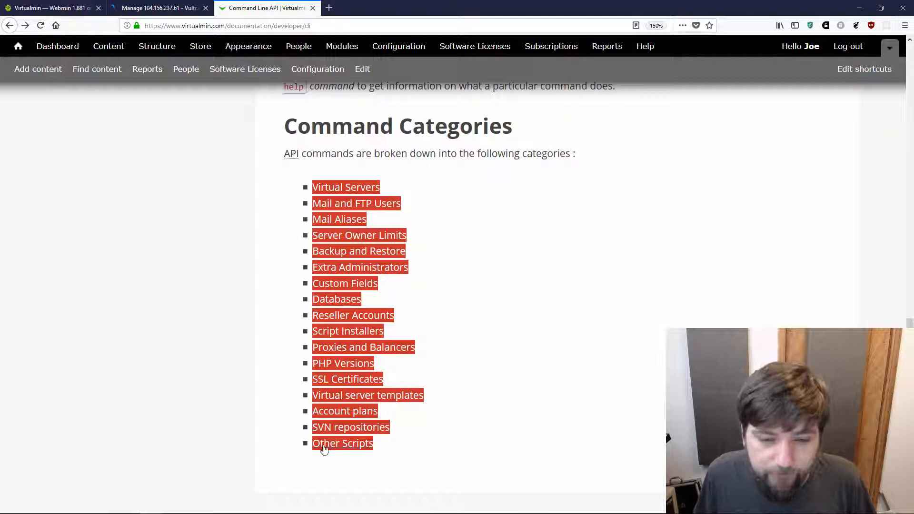
pyautogui.moveTo(332, 196)
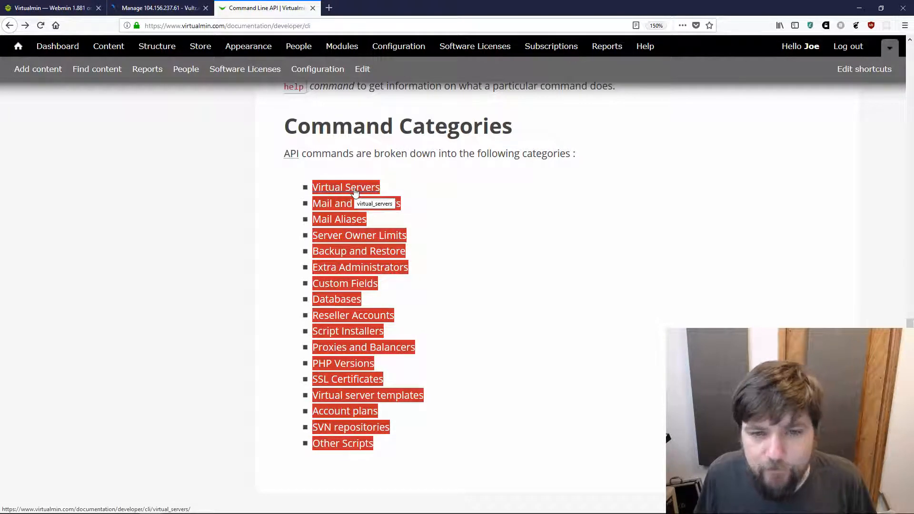
pyautogui.moveTo(593, 267)
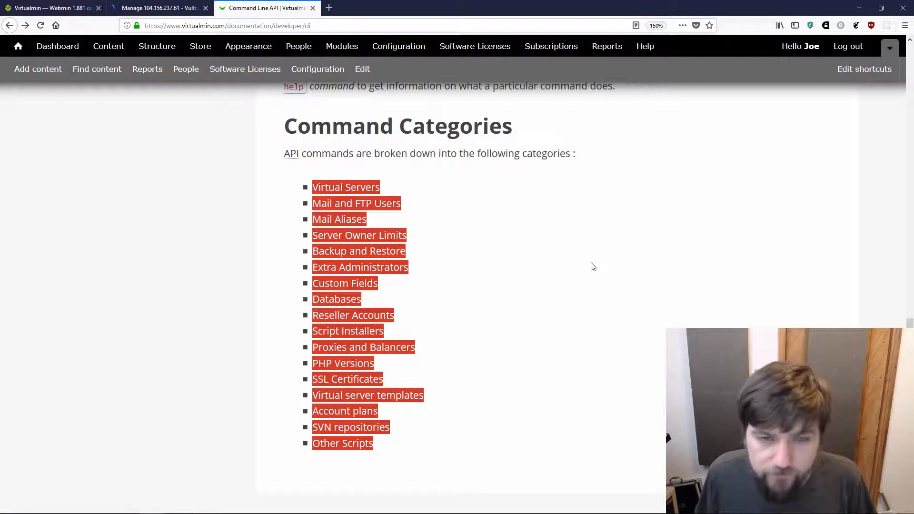
pyautogui.moveTo(346, 187)
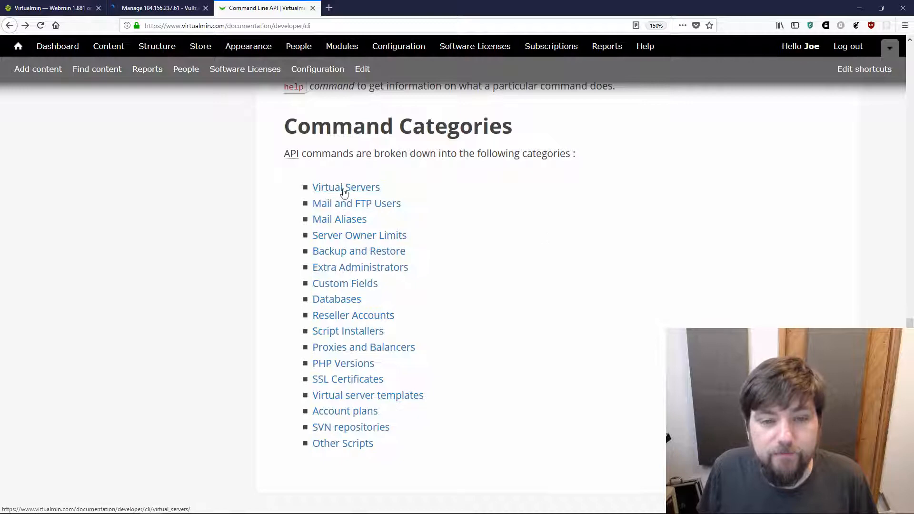
# View the Virtual Servers category page with its command list from clone-domain to validate-domains.
pyautogui.click(345, 188)
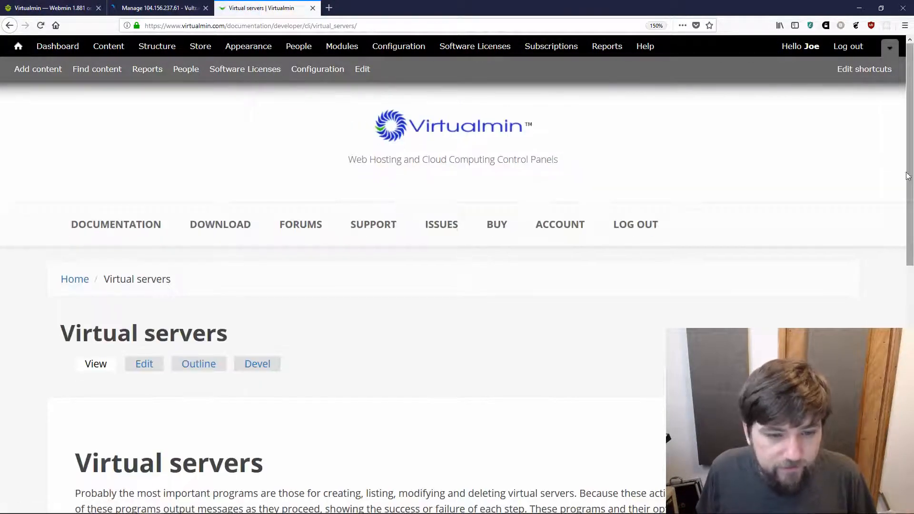
pyautogui.scroll(-3)
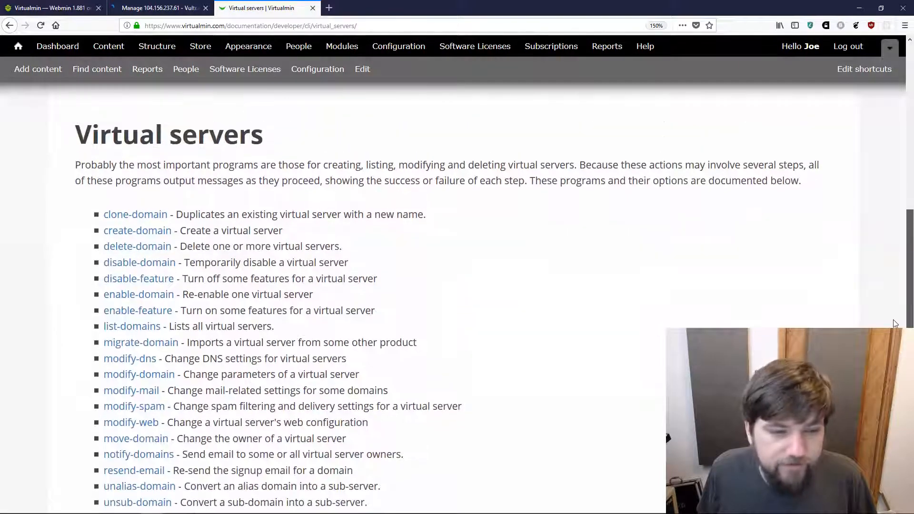
pyautogui.scroll(-3)
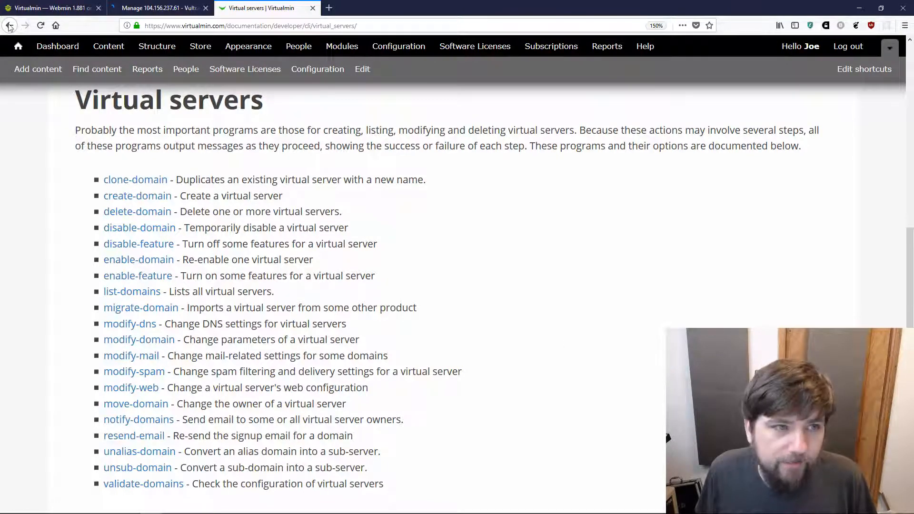
# Go back to the Command Categories list in the browser.
pyautogui.click(10, 25)
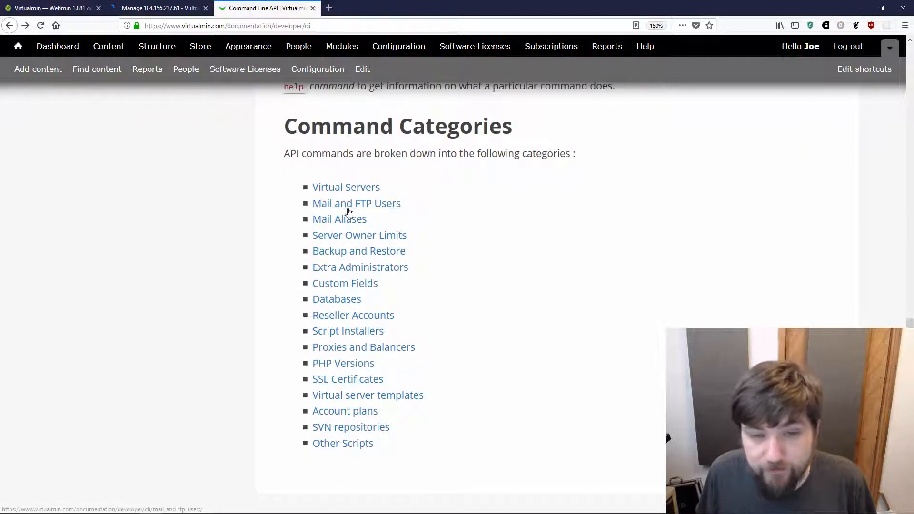
pyautogui.moveTo(360, 235)
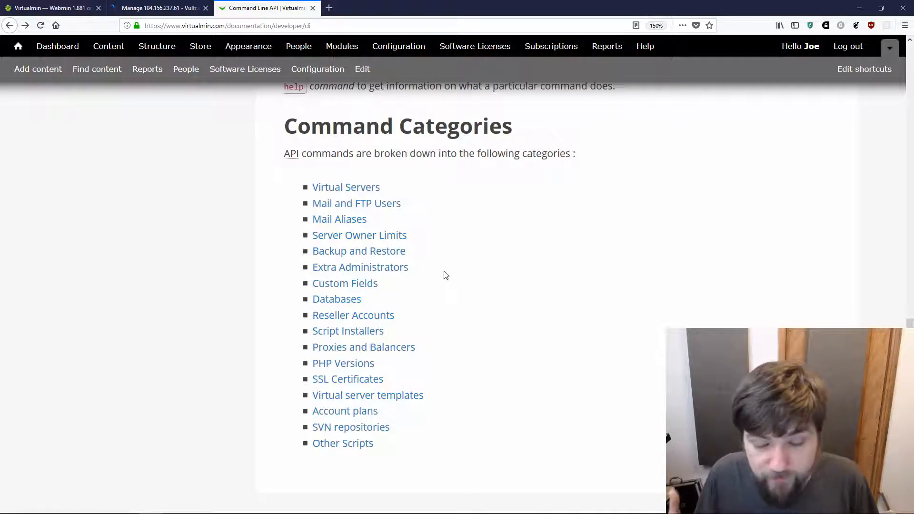
pyautogui.moveTo(494, 271)
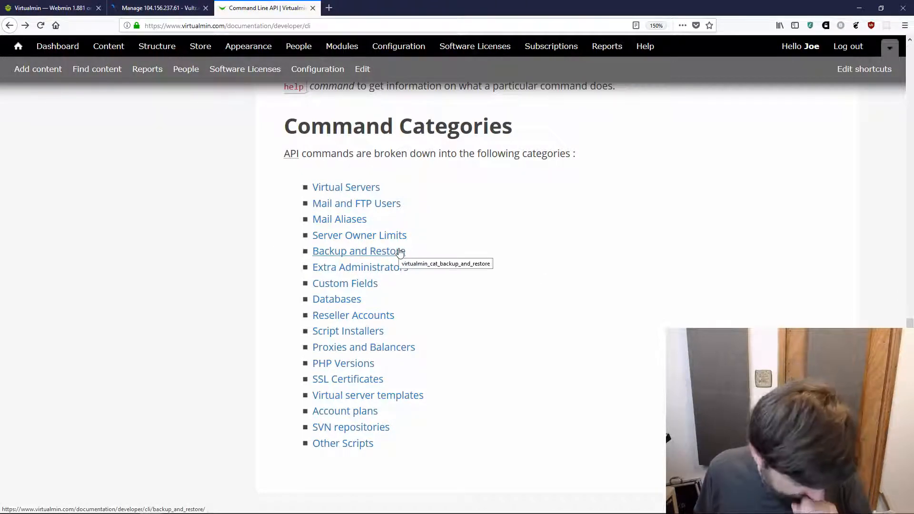
pyautogui.moveTo(596, 360)
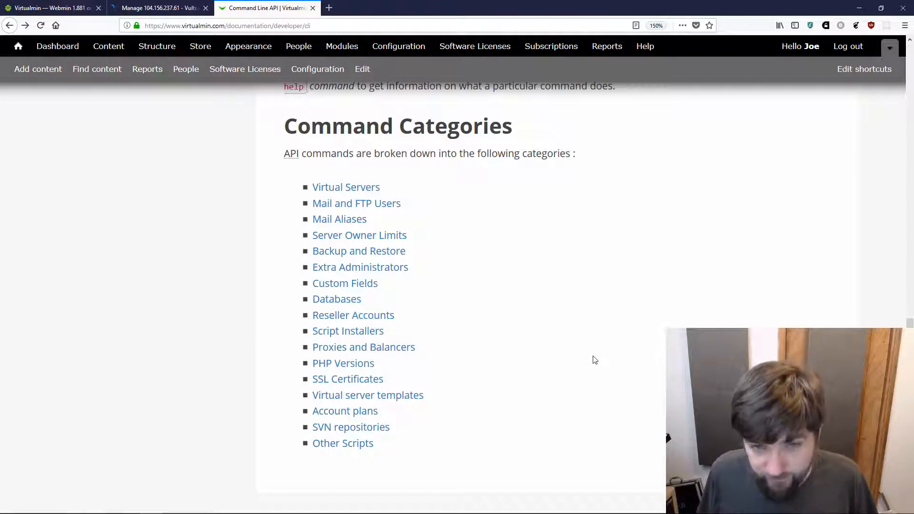
pyautogui.moveTo(349, 251)
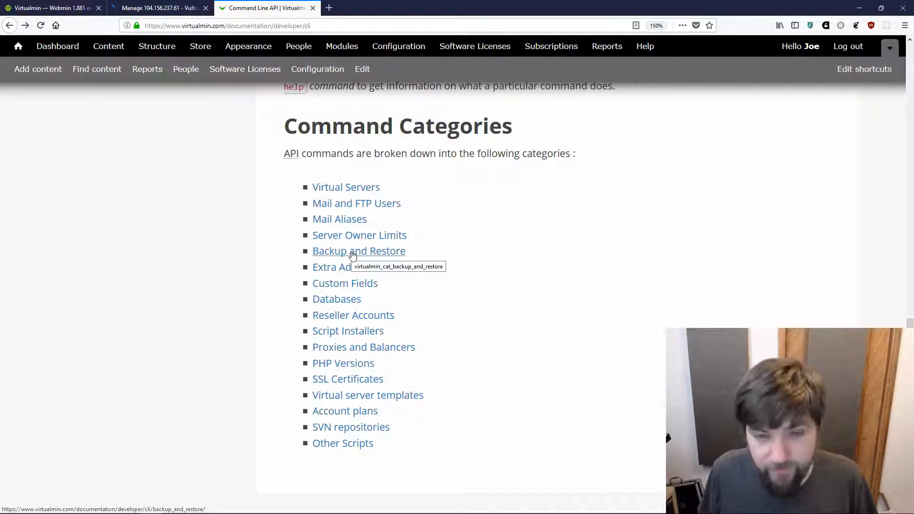
pyautogui.moveTo(470, 285)
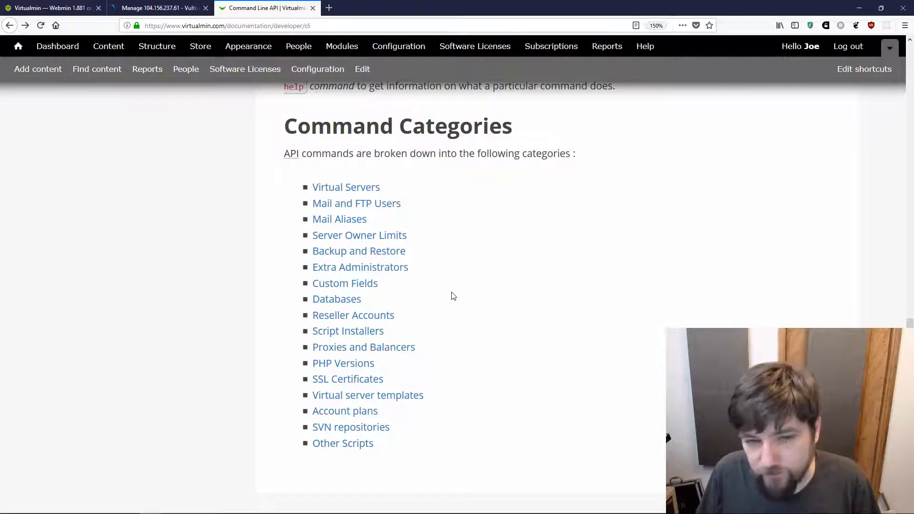
pyautogui.moveTo(462, 271)
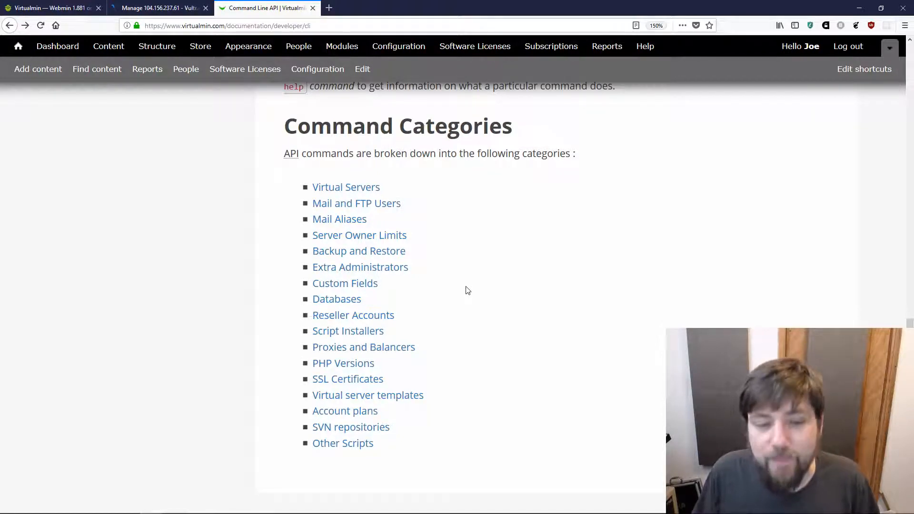
pyautogui.moveTo(359, 250)
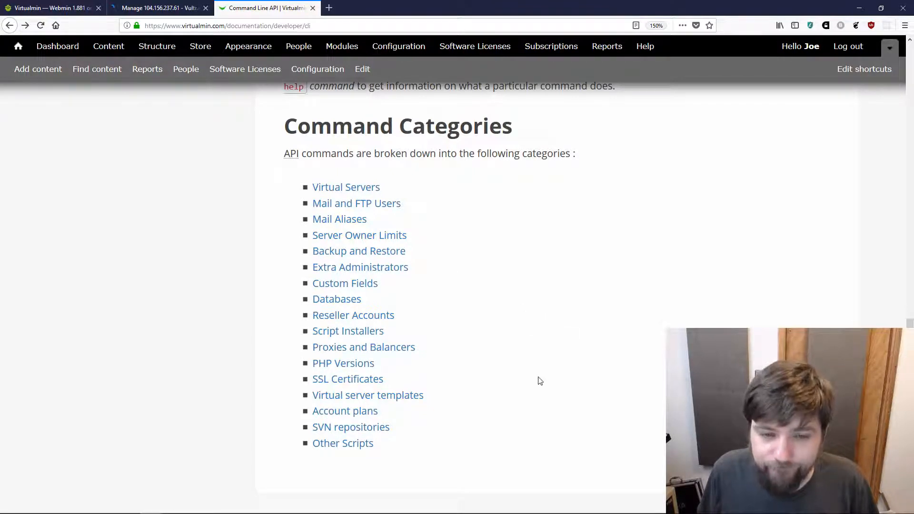
pyautogui.moveTo(510, 465)
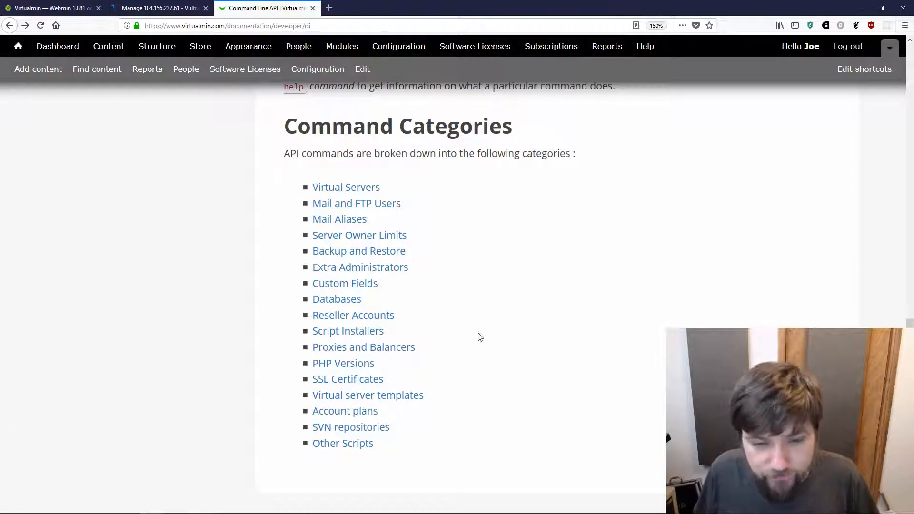
pyautogui.moveTo(458, 376)
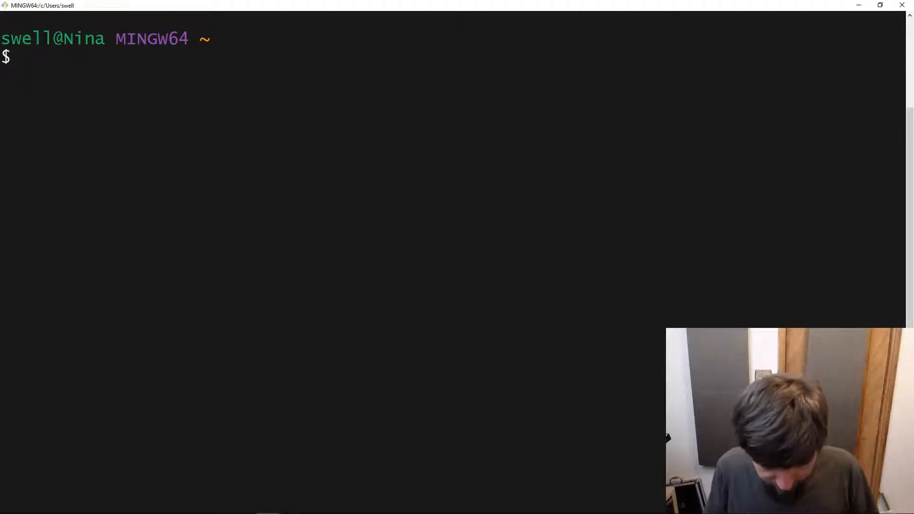
# Log in via ssh as root on tutorials.vmin.pw and run 'virtualmin --help' to list all commands.
pyautogui.write('ssh -l root tutorials.vmin.pw')
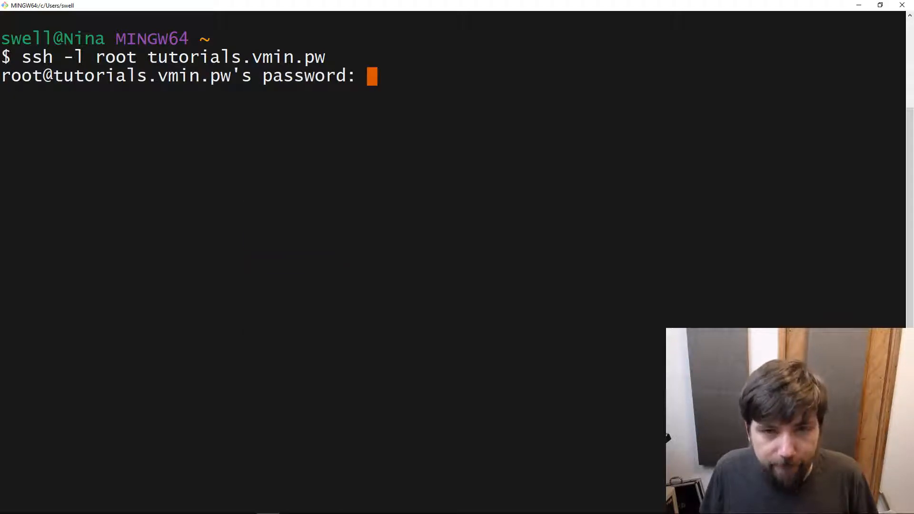
pyautogui.press('Enter')
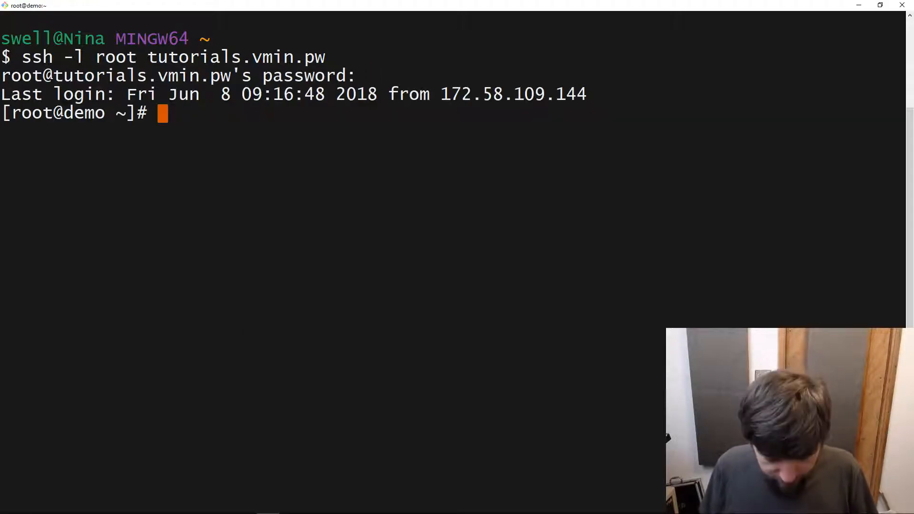
pyautogui.write('virtualmin')
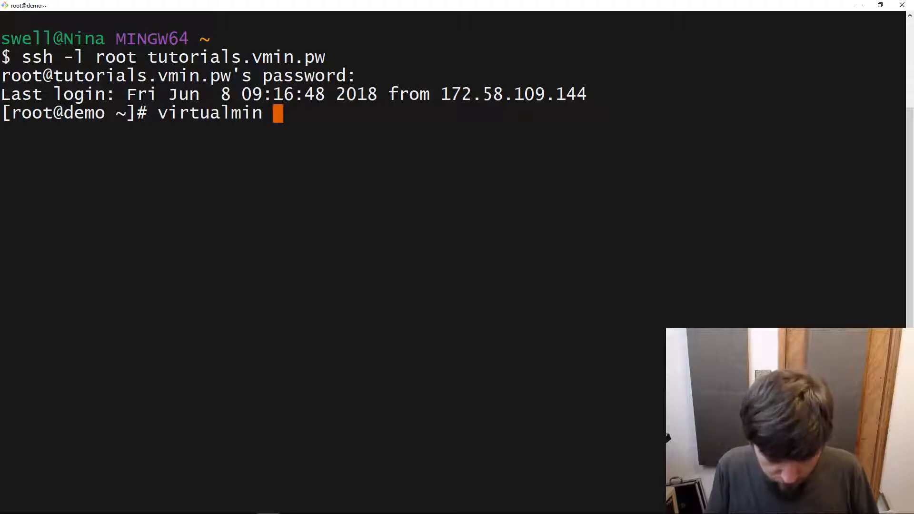
pyautogui.write('--help')
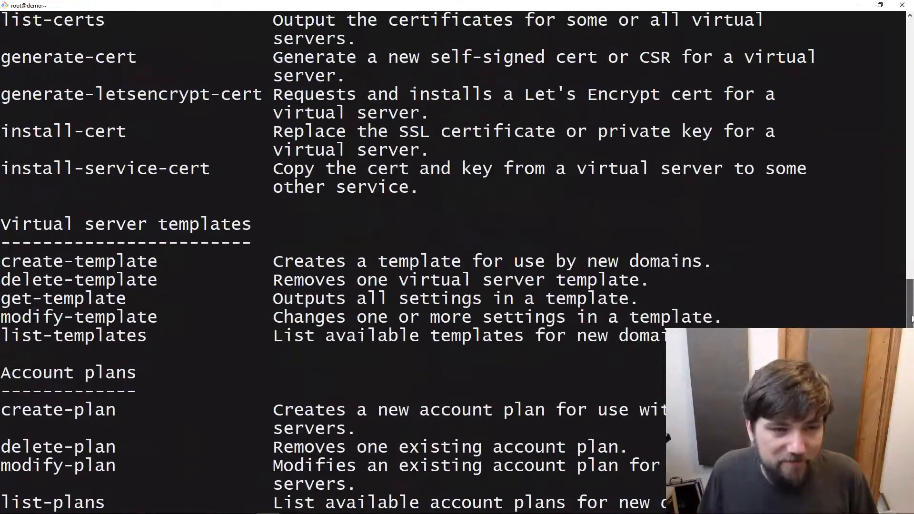
pyautogui.scroll(-3)
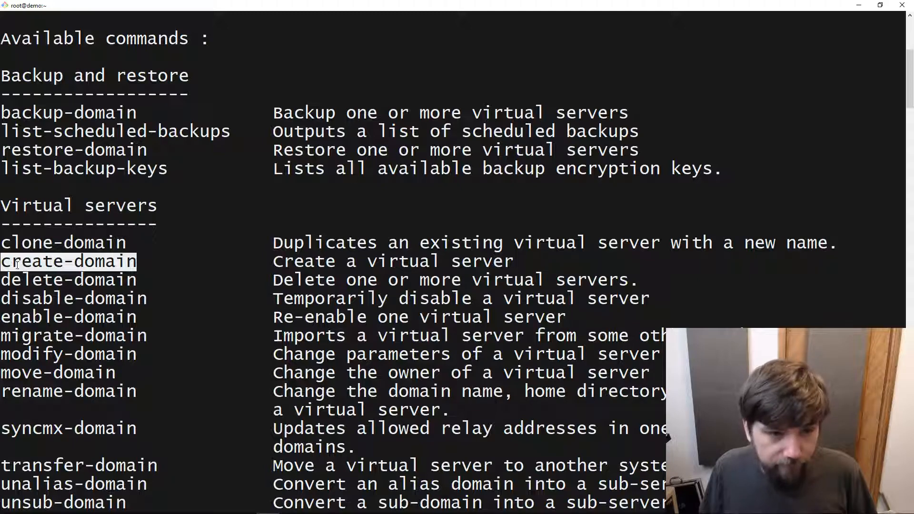
# Run 'virtualmin create-domain' and its help to show the create-domain usage and options.
pyautogui.rightClick(67, 261)
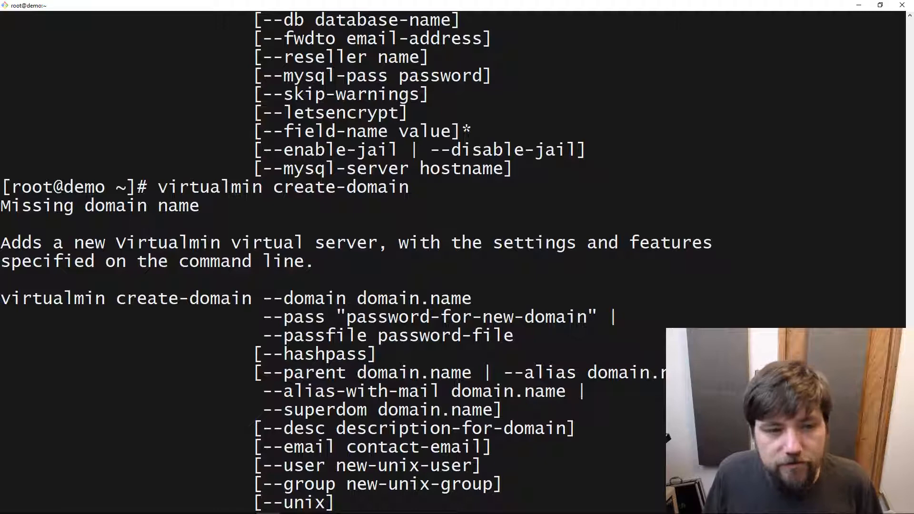
pyautogui.scroll(-3)
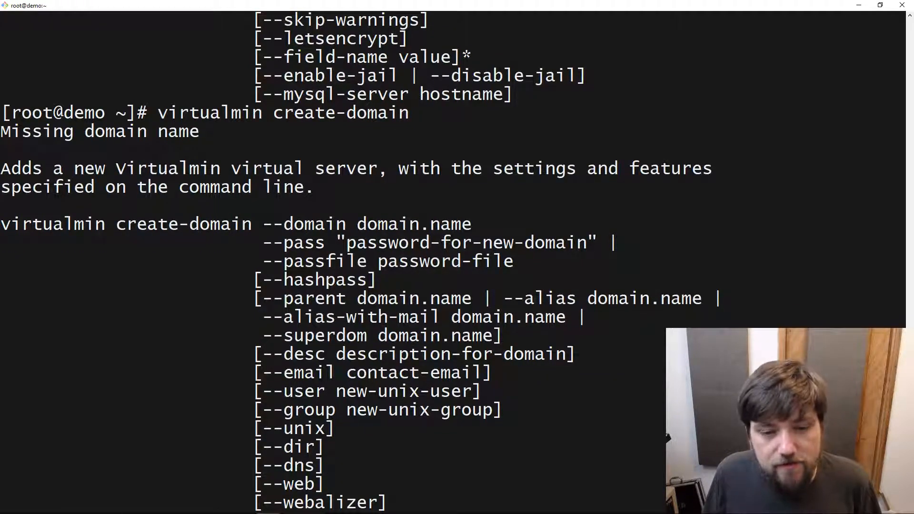
pyautogui.scroll(-3)
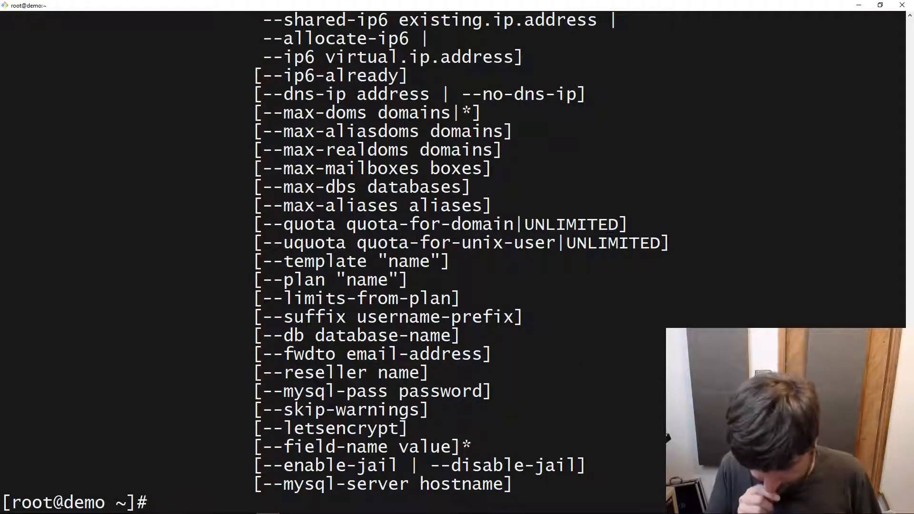
pyautogui.write('virtualmin')
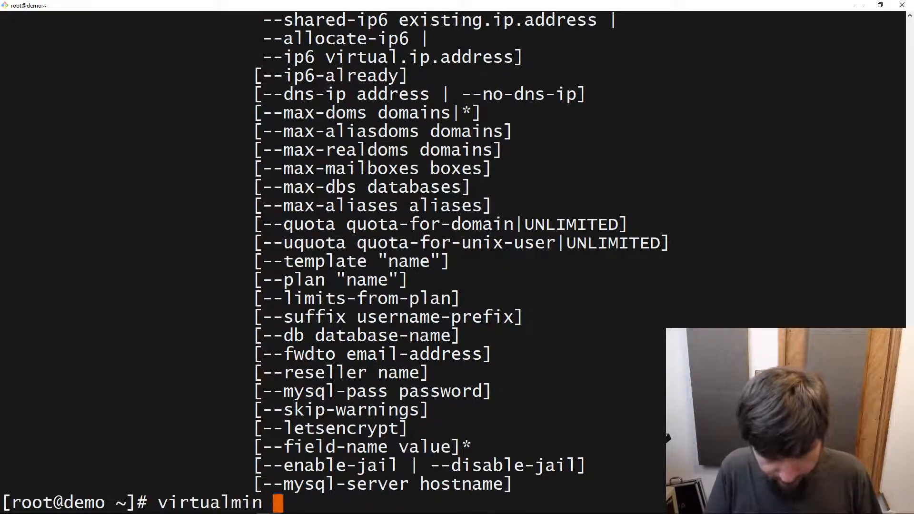
pyautogui.write('help create-domain')
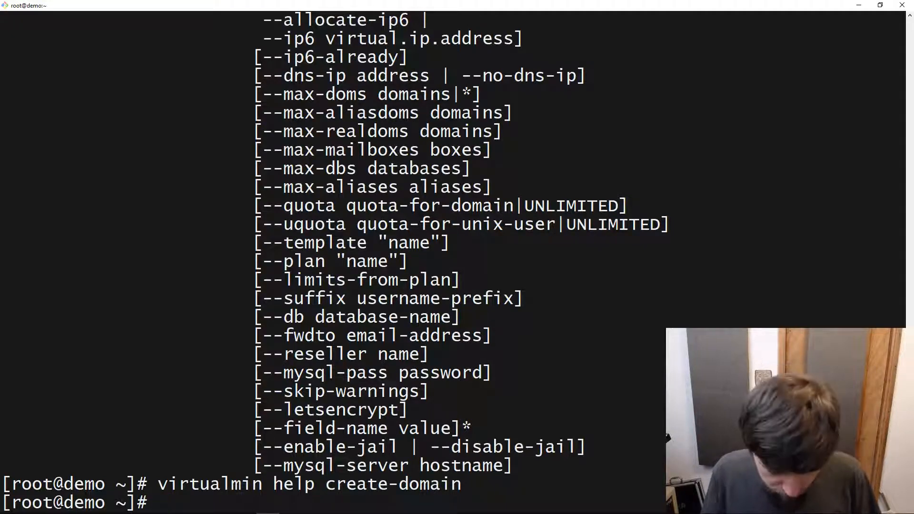
# Begin a new 'virtualmin create-domain --domain' command while reviewing the usage text.
pyautogui.write('virtualmin create-domain')
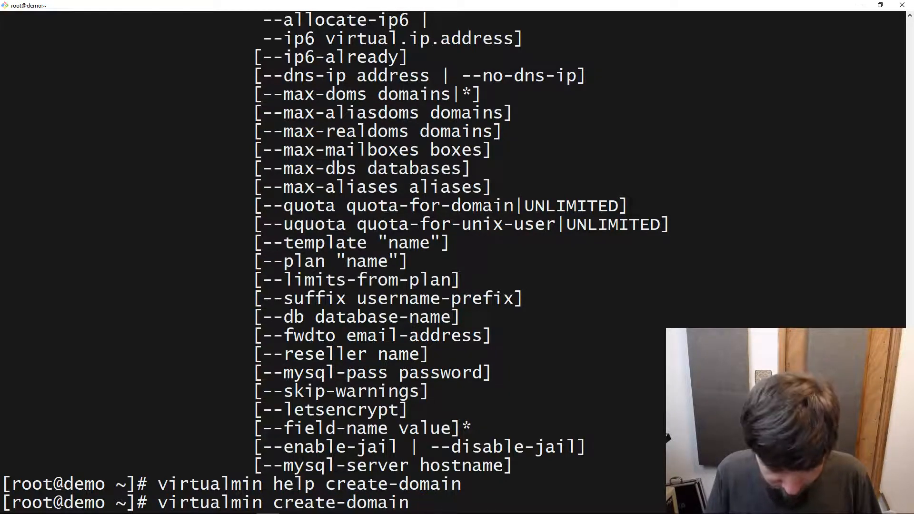
pyautogui.write('--domain')
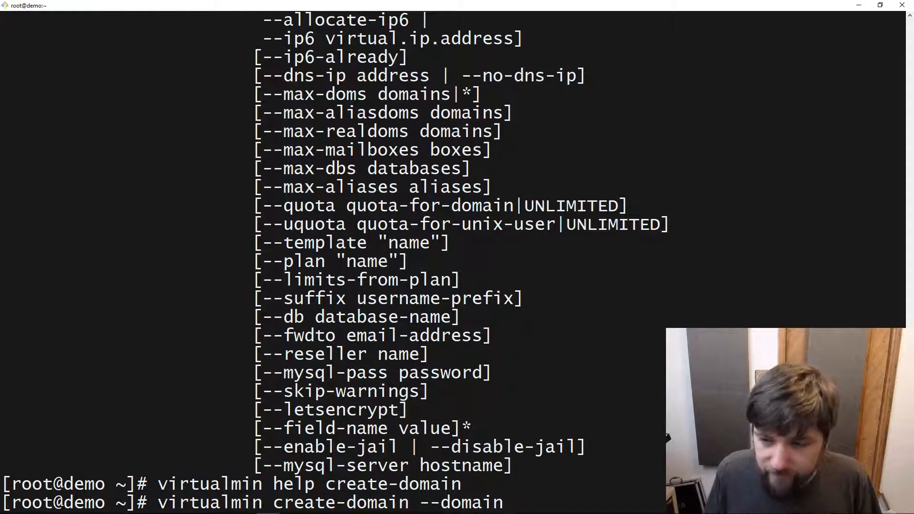
pyautogui.scroll(-3)
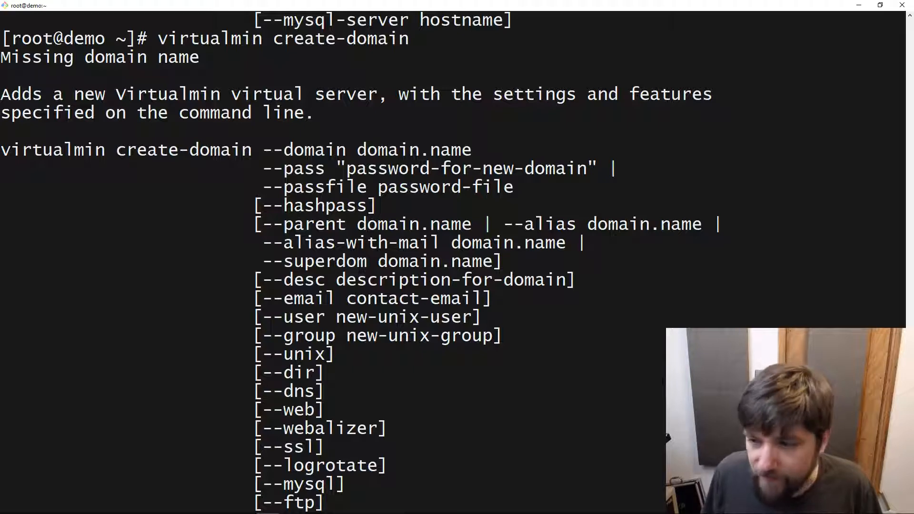
pyautogui.scroll(-3)
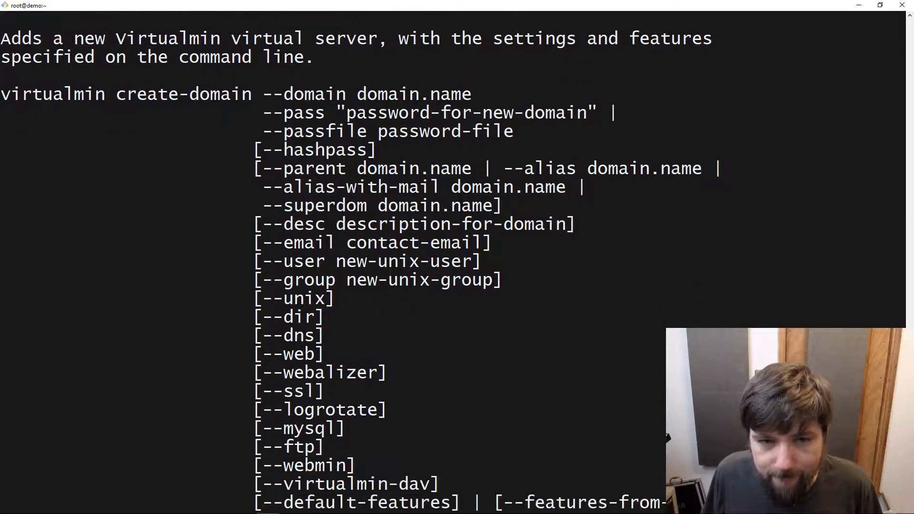
pyautogui.scroll(-3)
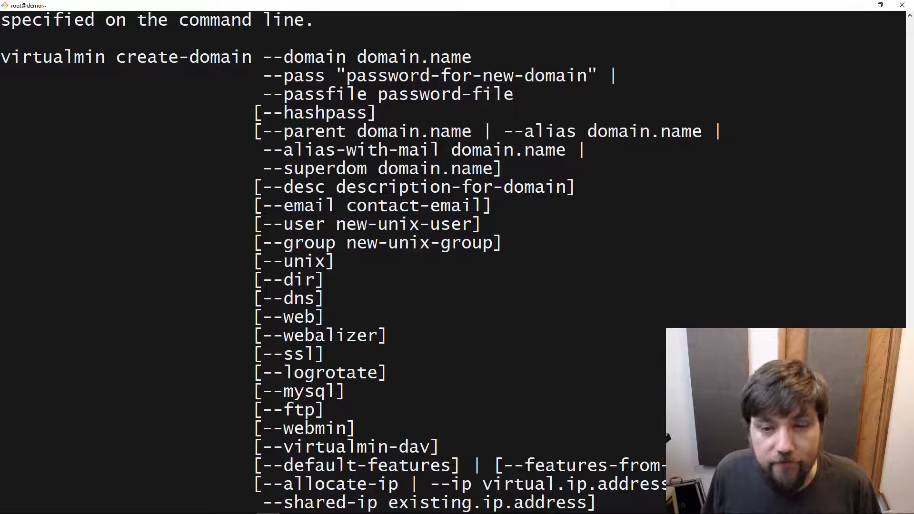
pyautogui.scroll(-3)
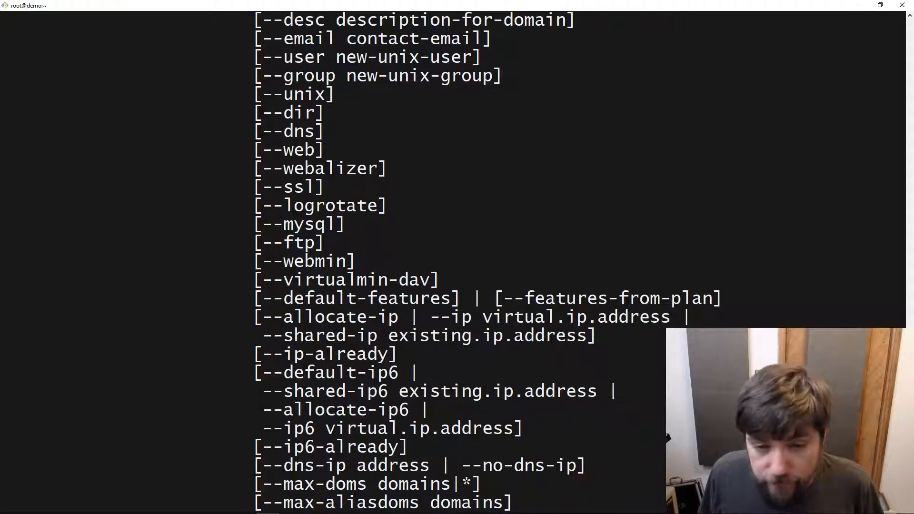
pyautogui.scroll(-3)
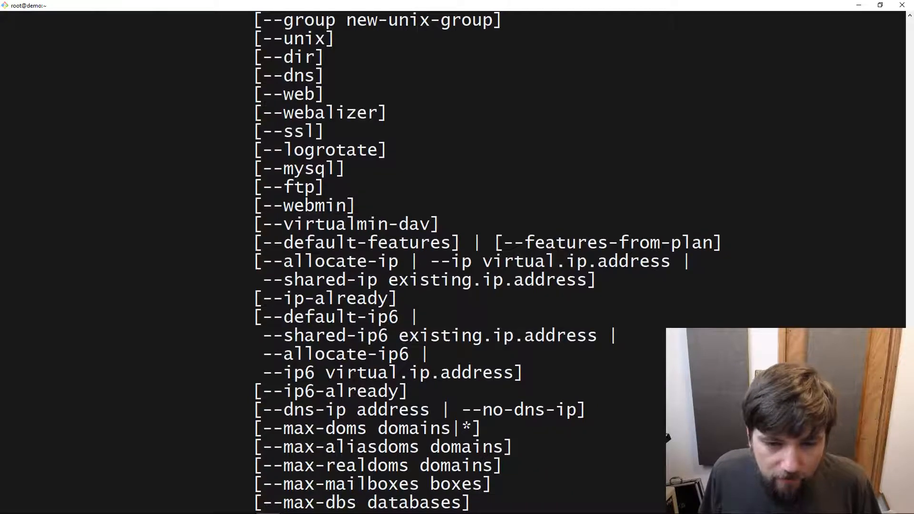
pyautogui.scroll(-3)
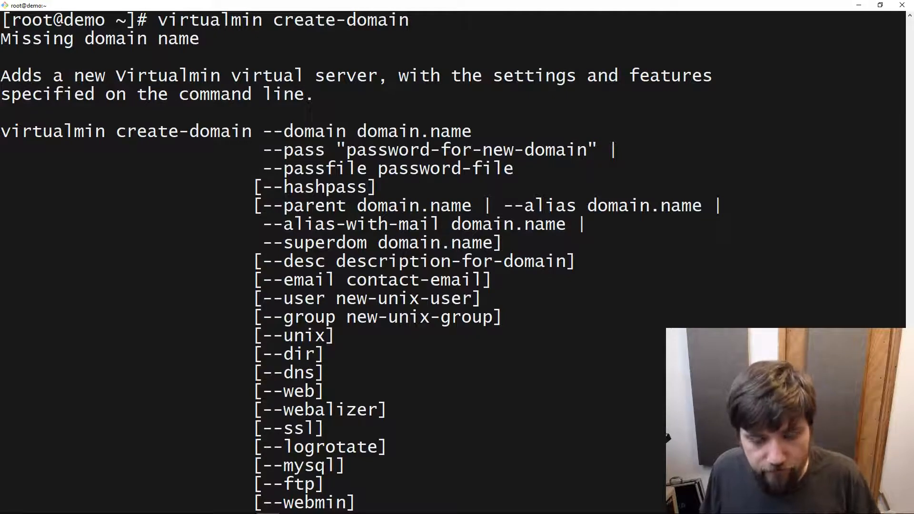
pyautogui.scroll(-3)
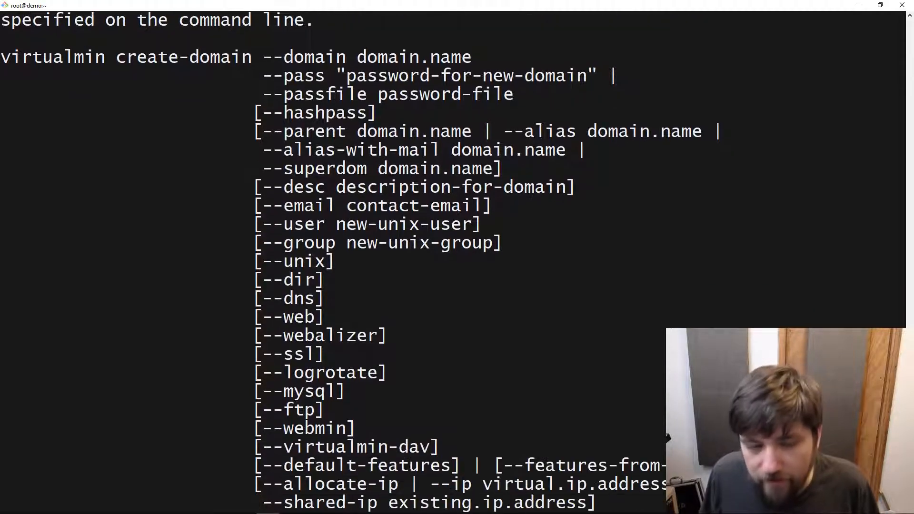
pyautogui.scroll(-3)
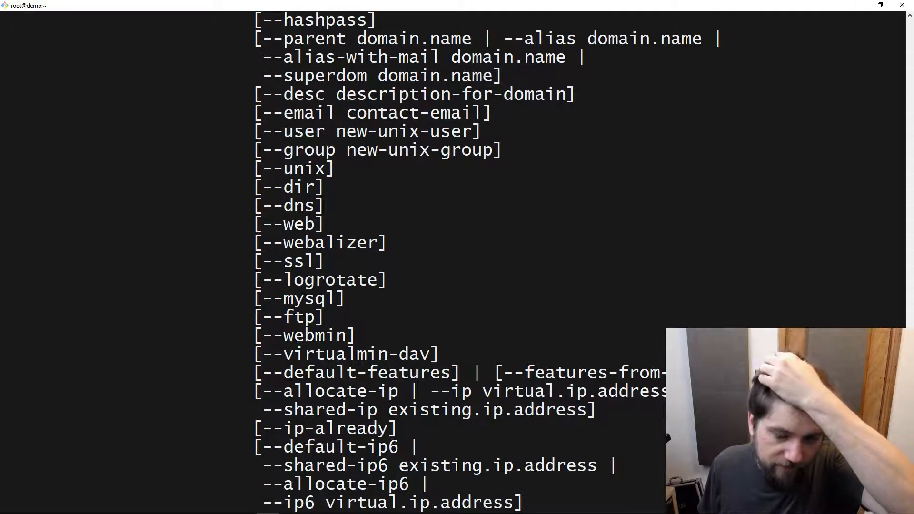
pyautogui.doubleClick(356, 373)
pyautogui.write('virtualmin create-domain --domain')
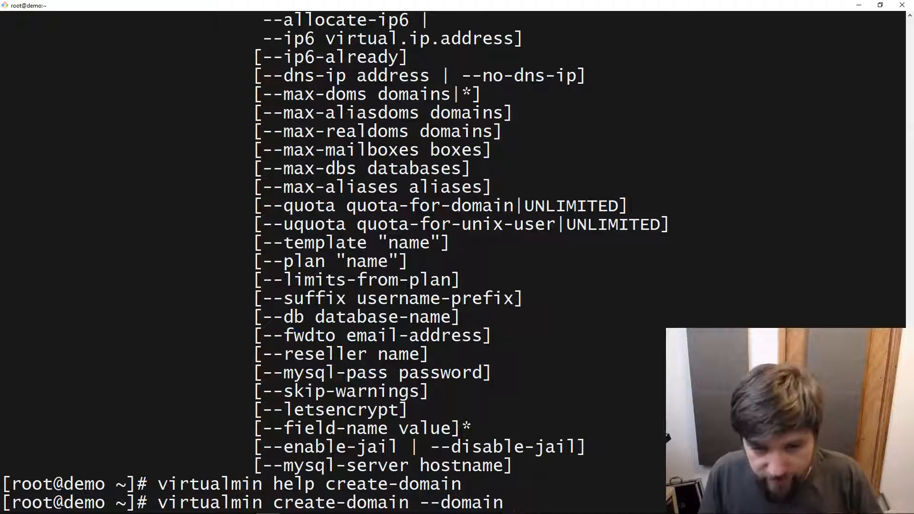
pyautogui.moveTo(518, 503)
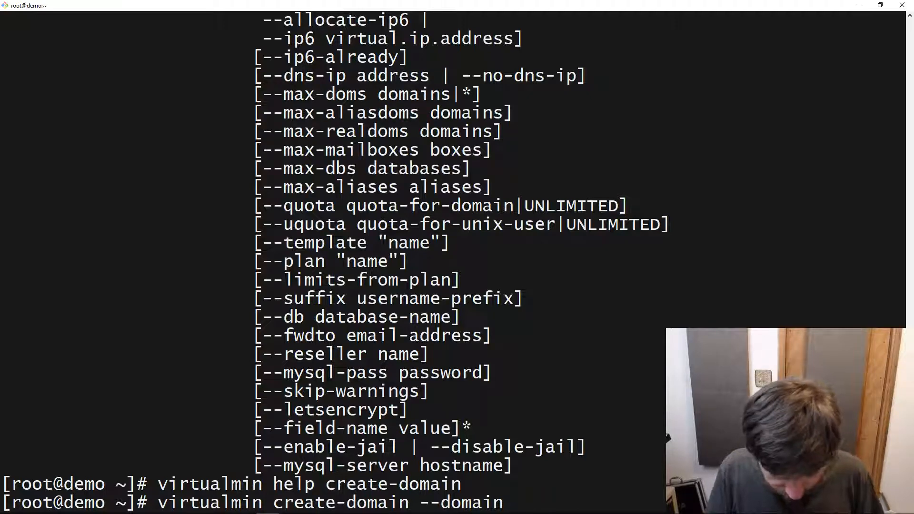
# Enter cli-demo.vmin.pw as the --domain value.
pyautogui.write('cli-demo.')
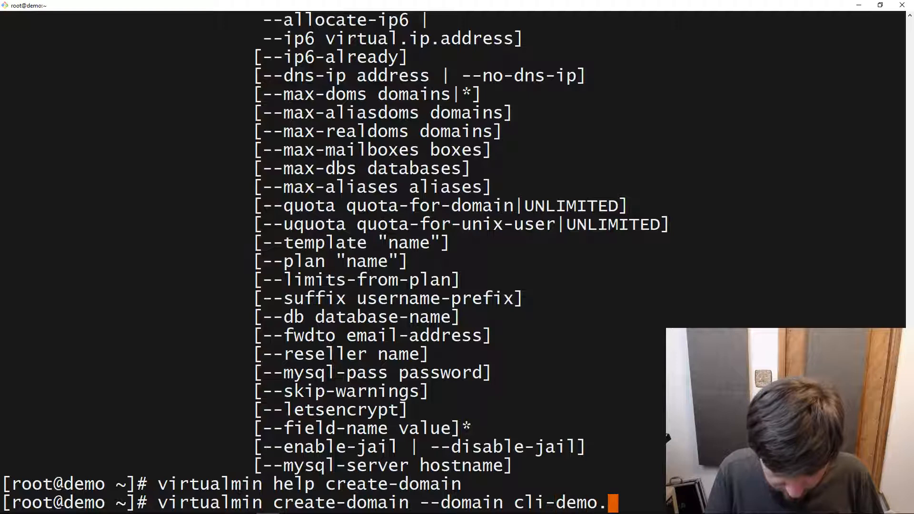
pyautogui.write('vmin.p')
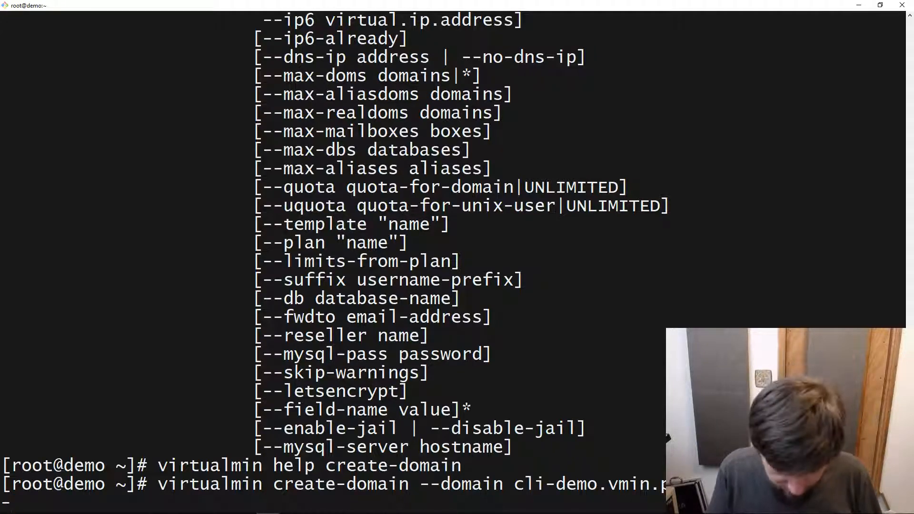
# Append --default-features and run create-domain for cli-demo.vmin.pw.
pyautogui.write('-default-feature')
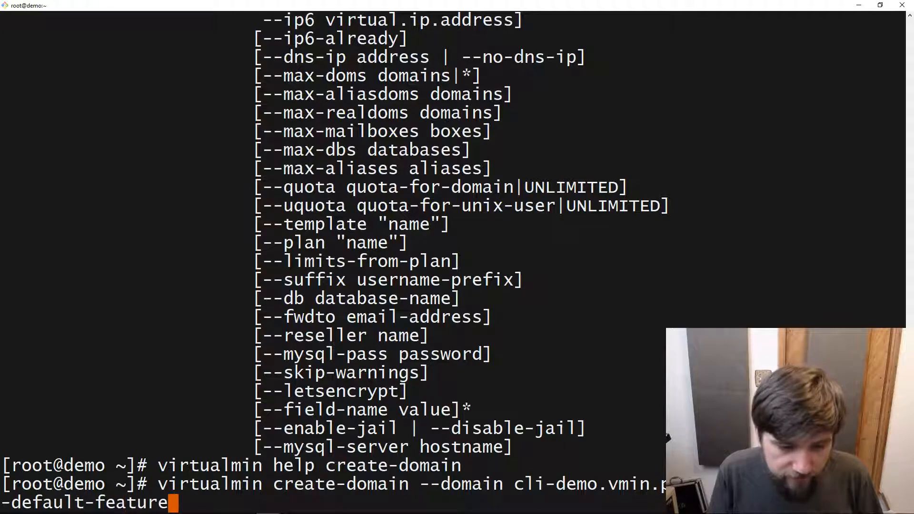
pyautogui.write('s')
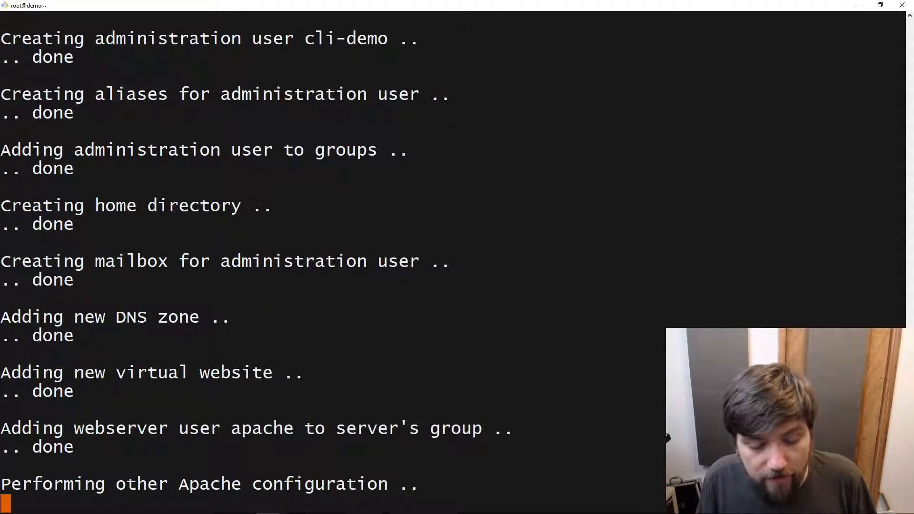
# Scroll through the create-domain output until 'All done!' appears.
pyautogui.scroll(-3)
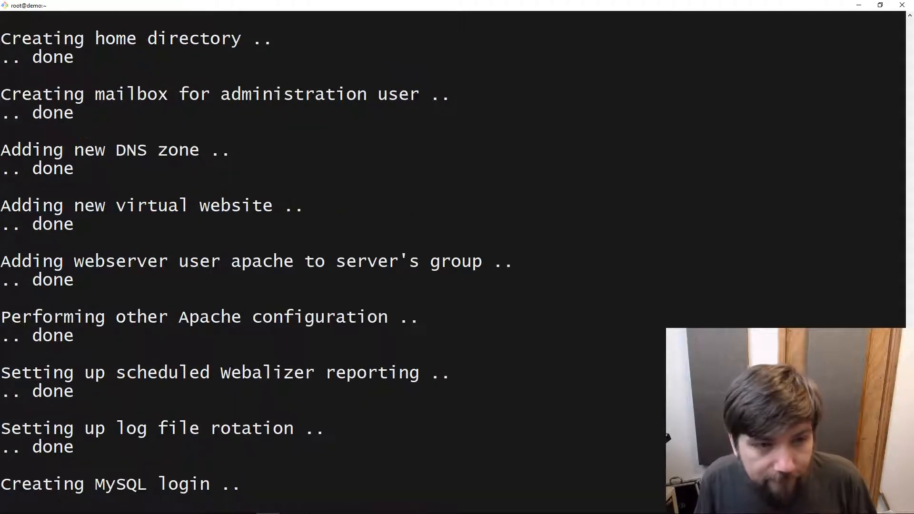
pyautogui.scroll(-3)
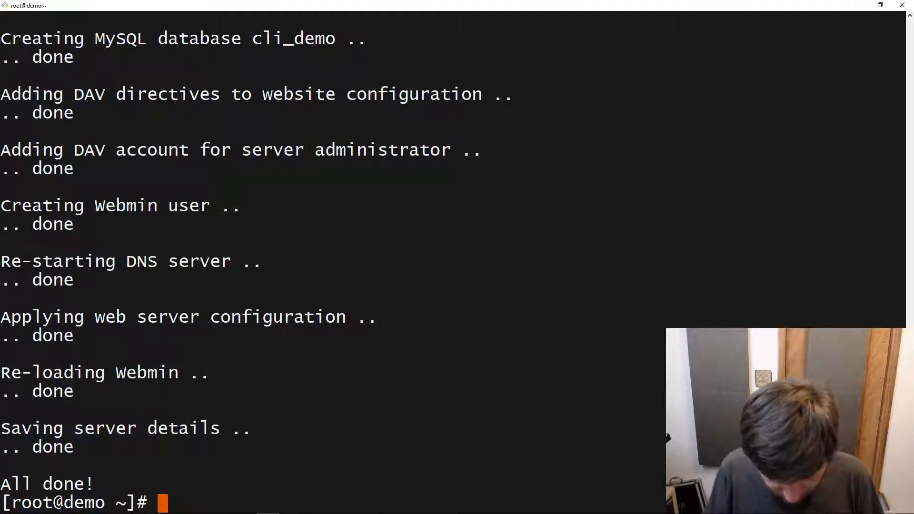
pyautogui.write('virtualmin list-domains')
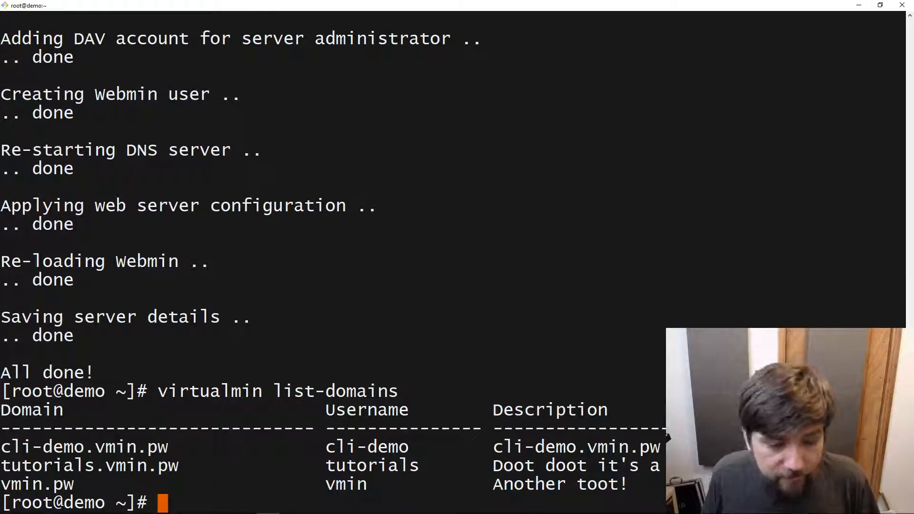
pyautogui.doubleClick(82, 447)
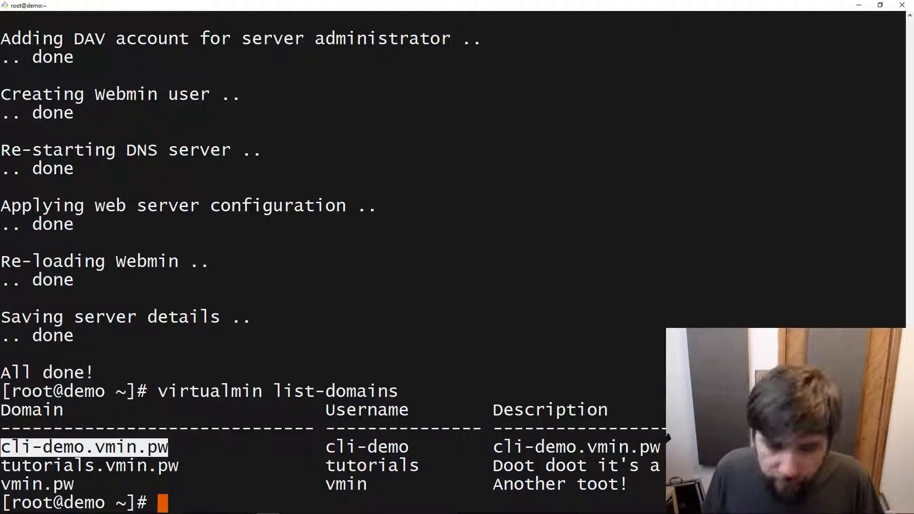
# Run 'virtualmin list-domains --help' and pick out the --simple-multiline option from the usage.
pyautogui.write('virtualmin list-domains')
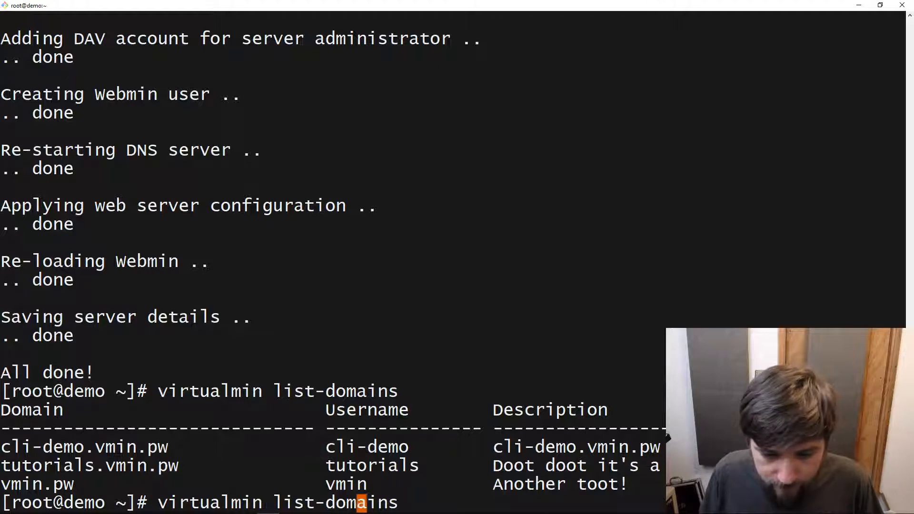
pyautogui.write('--help')
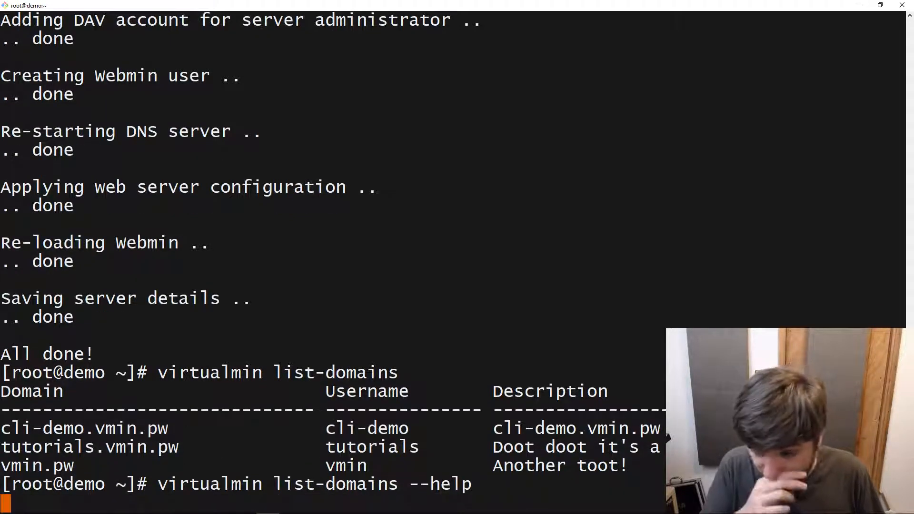
pyautogui.press('Return')
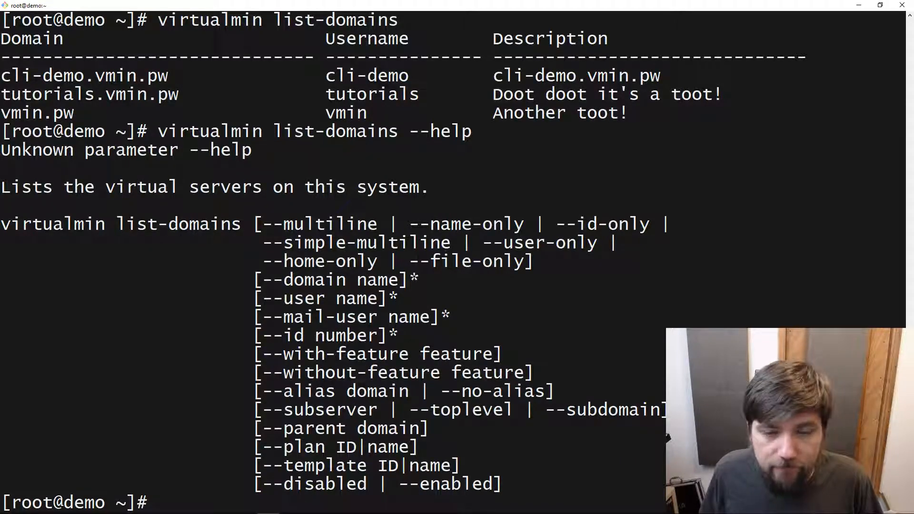
pyautogui.doubleClick(355, 243)
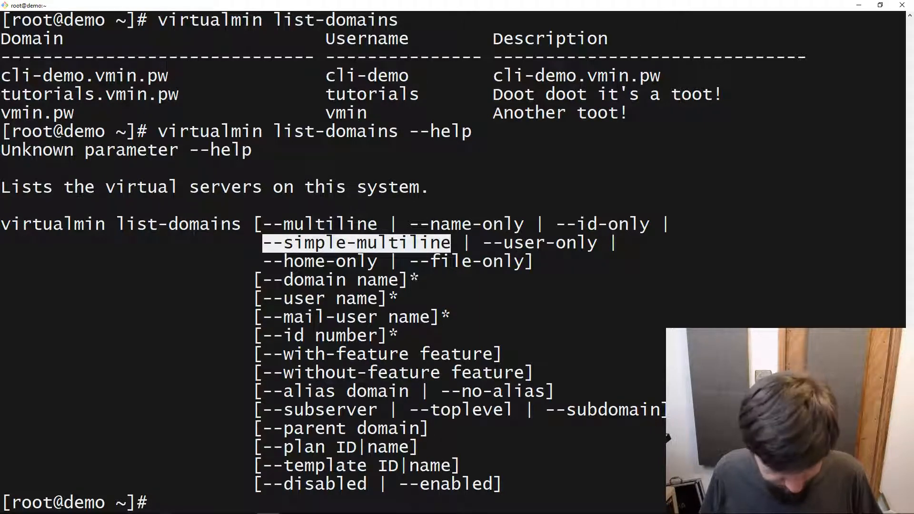
pyautogui.write('virtualmin list-domains --help')
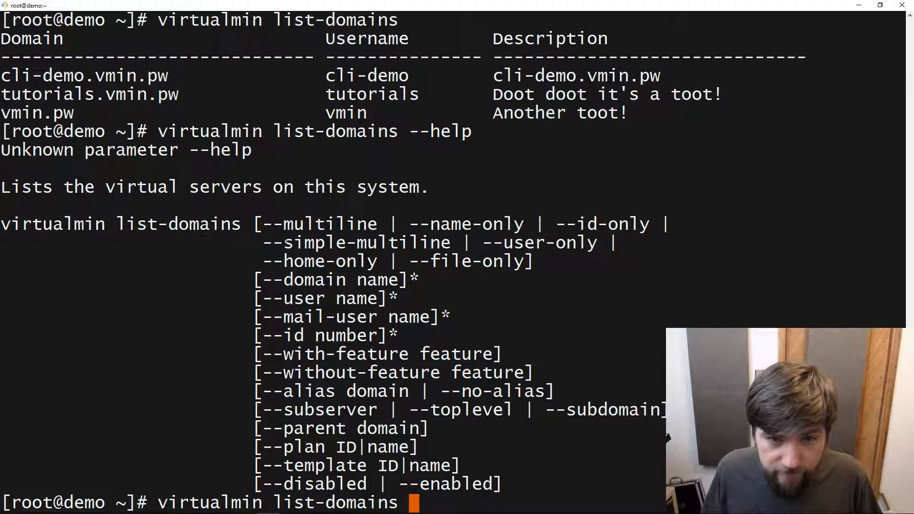
pyautogui.doubleClick(355, 243)
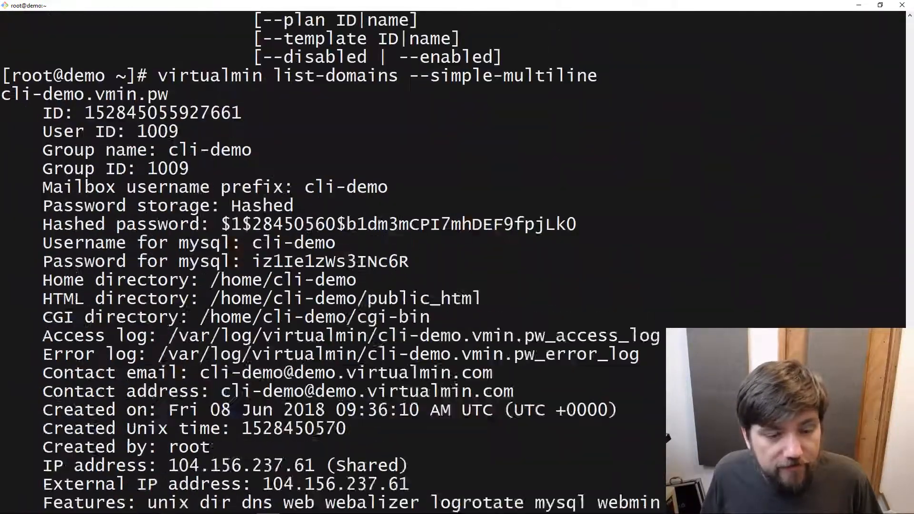
# Scroll through the list-domains --simple-multiline output for all servers including cli-demo.vmin.pw.
pyautogui.scroll(-3)
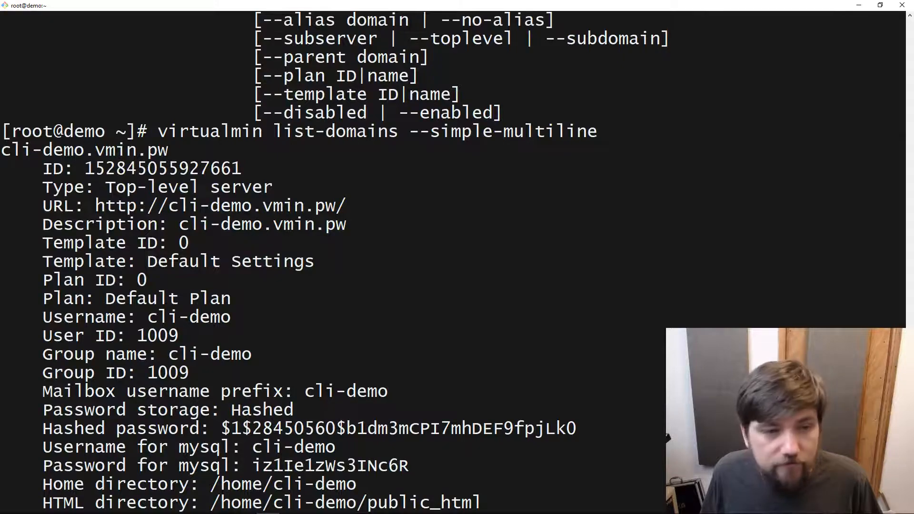
pyautogui.scroll(-3)
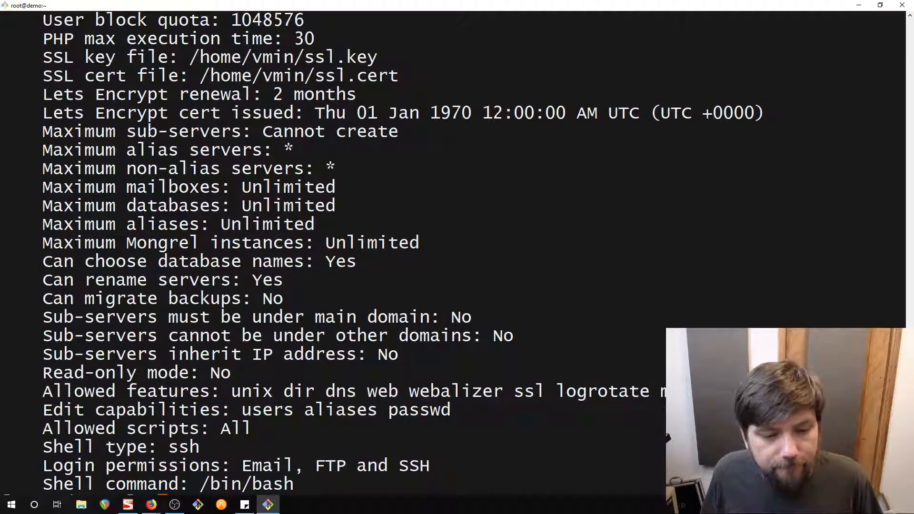
pyautogui.press('Return')
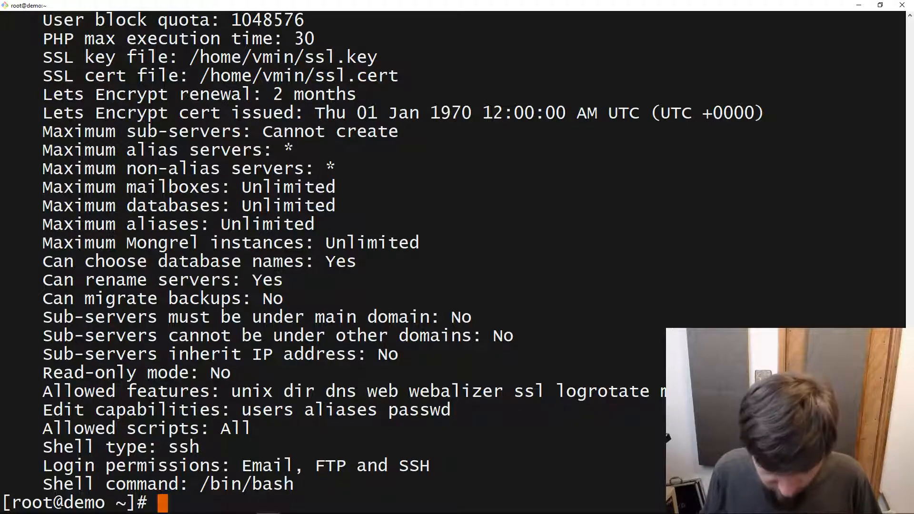
# List only the cli-demo.vmin.pw server with 'virtualmin list-domains --domain cli-demo.vmin.pw'.
pyautogui.write('virtualmin list-domains --simple-multiline')
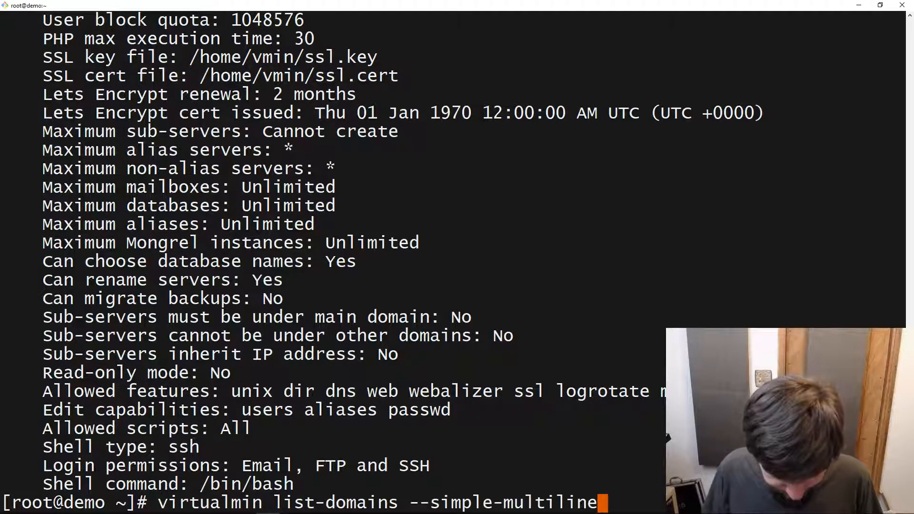
pyautogui.press('BackSpace')
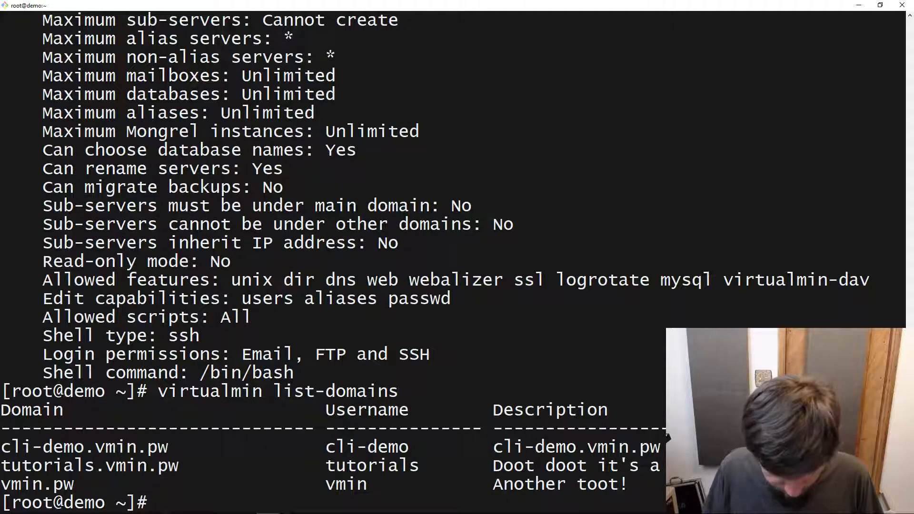
pyautogui.write('virtualmin list-domains --d')
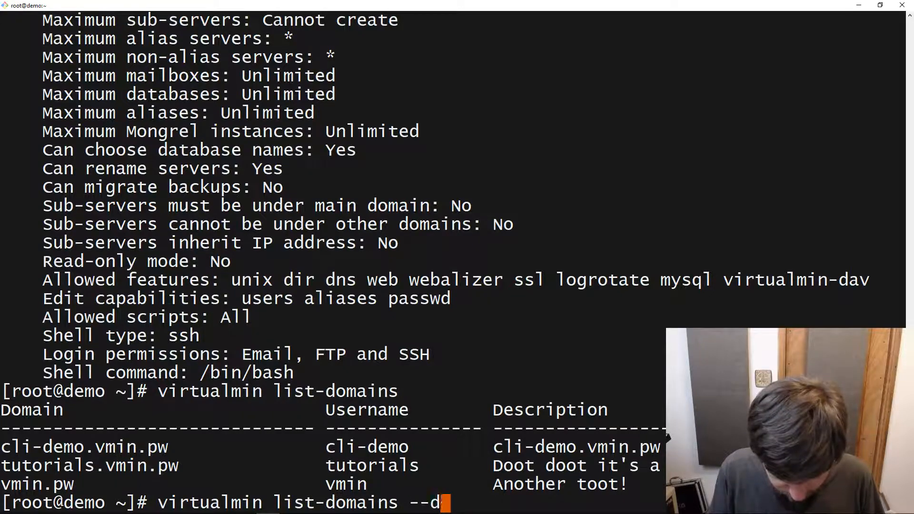
pyautogui.write('omain cli-')
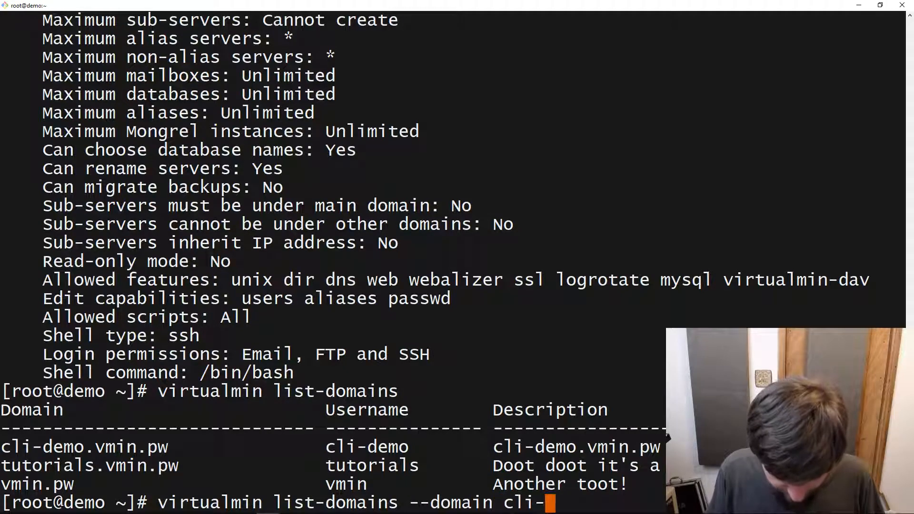
pyautogui.write('demo.')
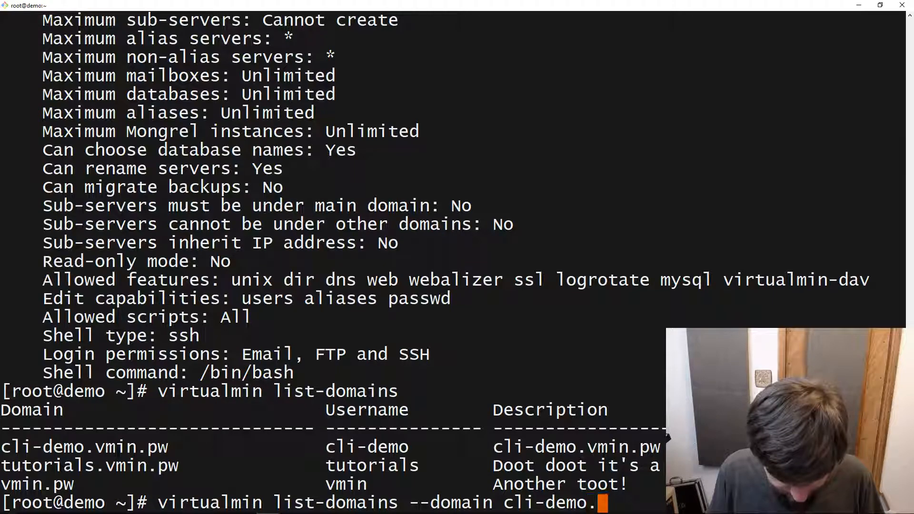
pyautogui.write('vmin.pw')
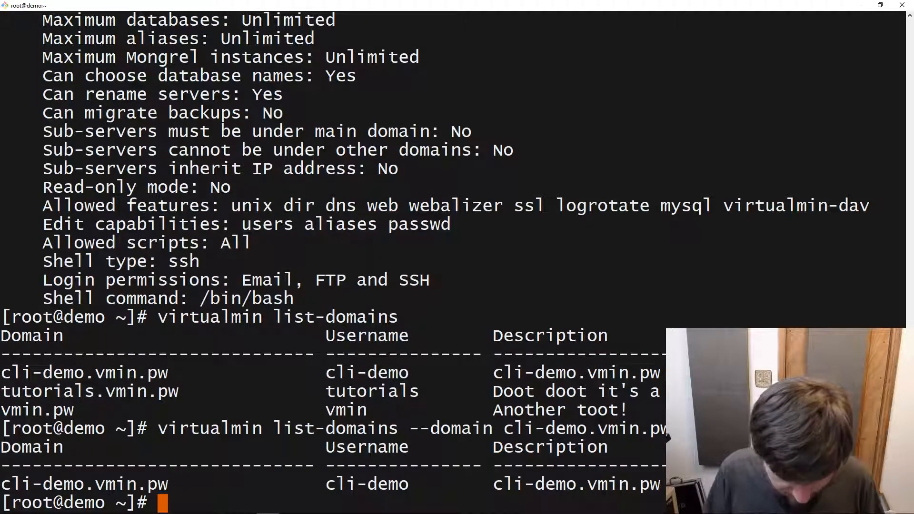
pyautogui.write('virtualmin list-domains --domain cli-demo.vmin.pw')
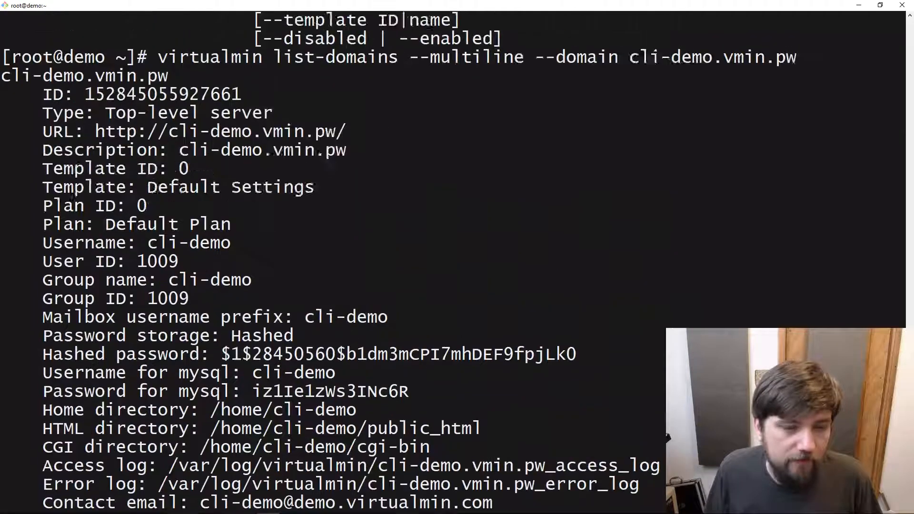
# Review the server's multiline details down the output, then clear the terminal.
pyautogui.scroll(-3)
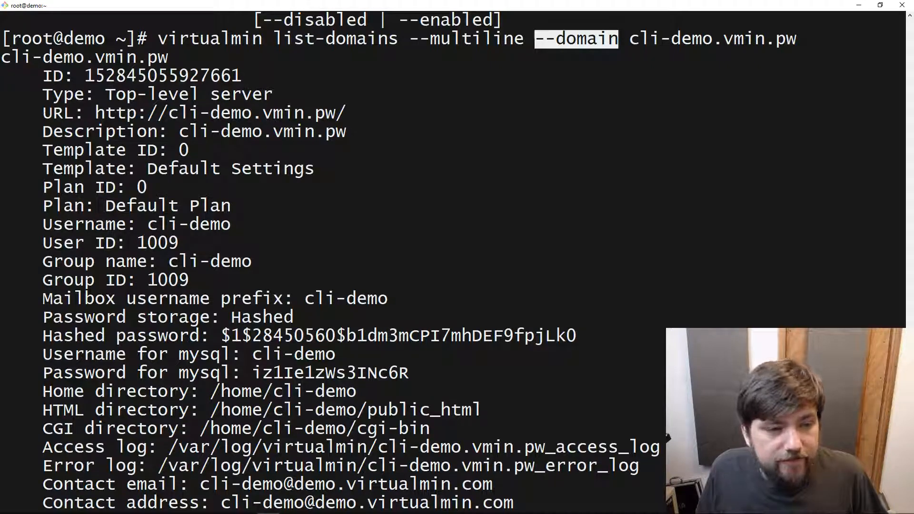
pyautogui.scroll(-3)
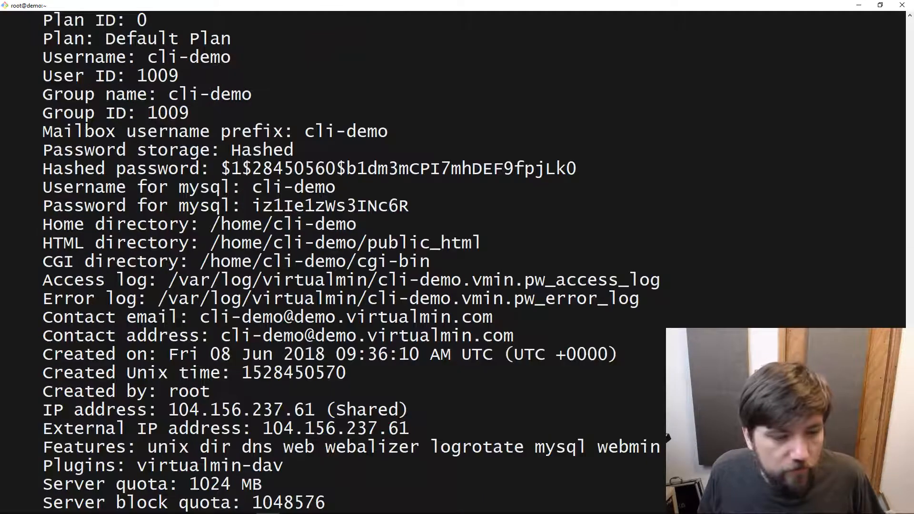
pyautogui.scroll(-3)
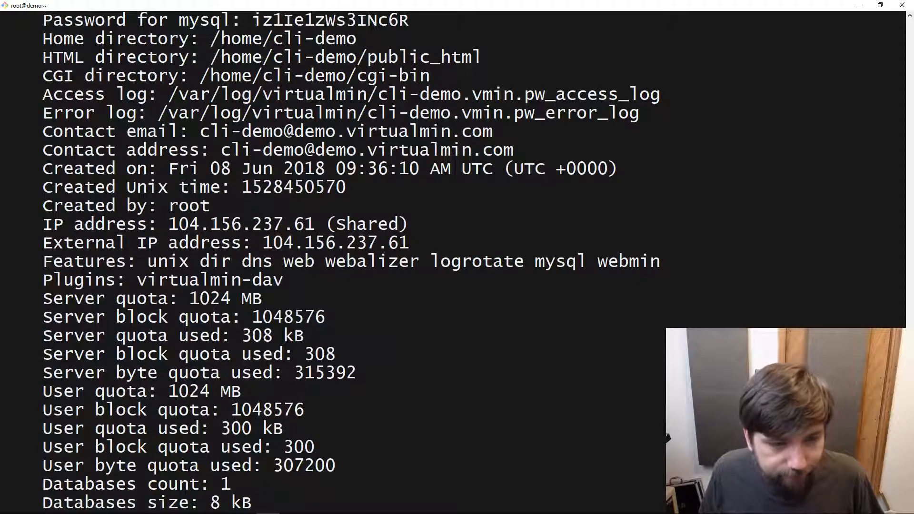
pyautogui.scroll(-3)
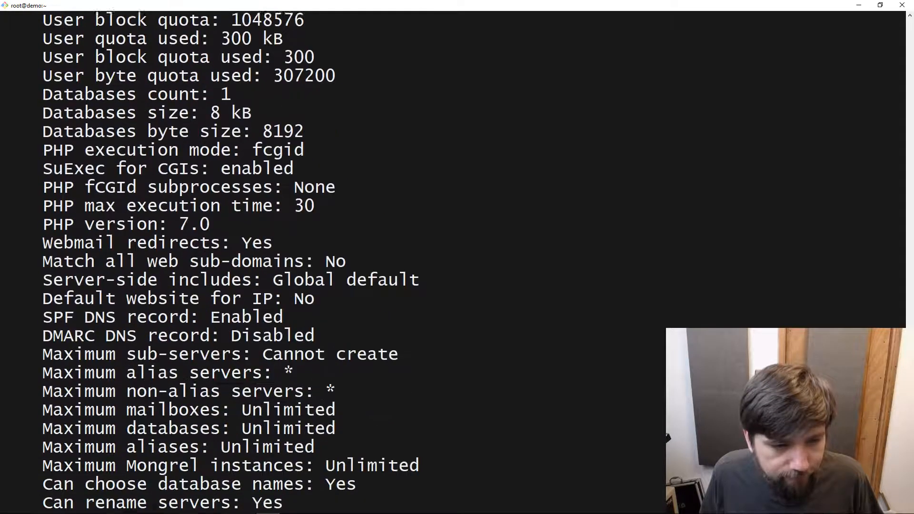
pyautogui.scroll(-3)
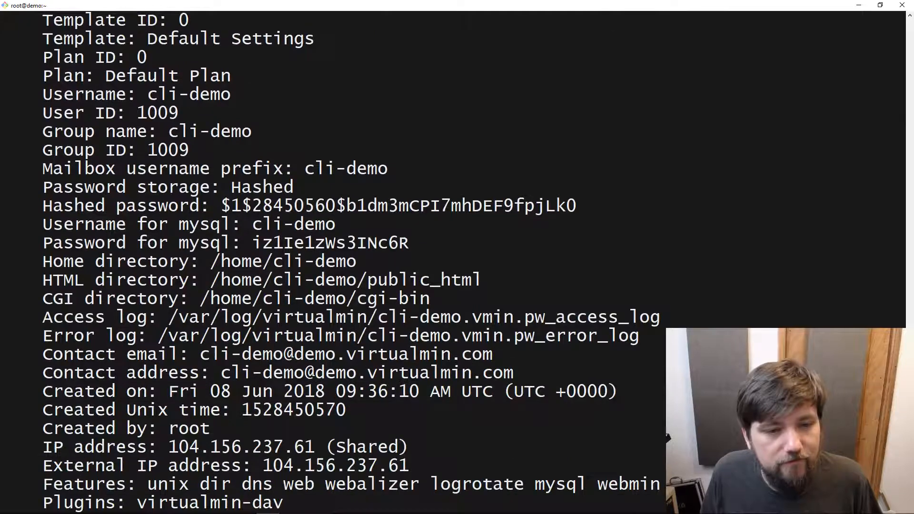
pyautogui.scroll(-3)
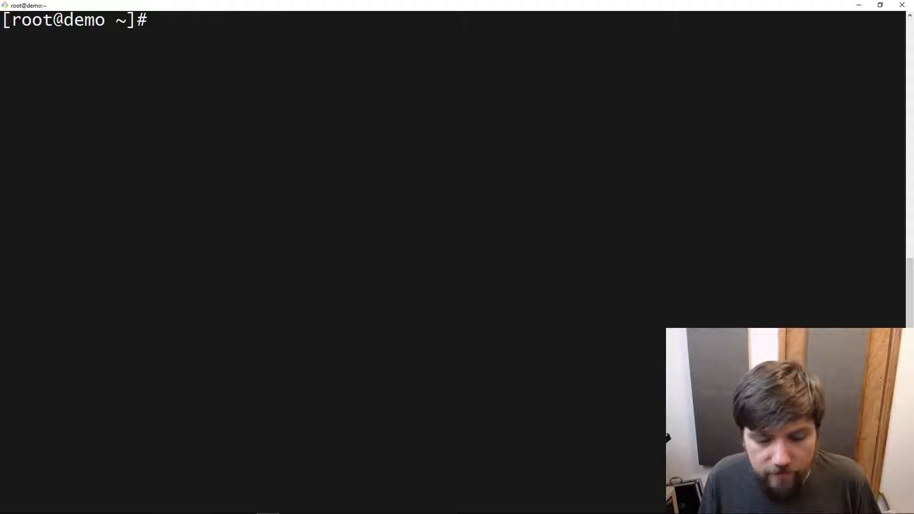
# Run 'virtualmin enable-feature' with no arguments to show its usage and feature options.
pyautogui.write('virtualmin -')
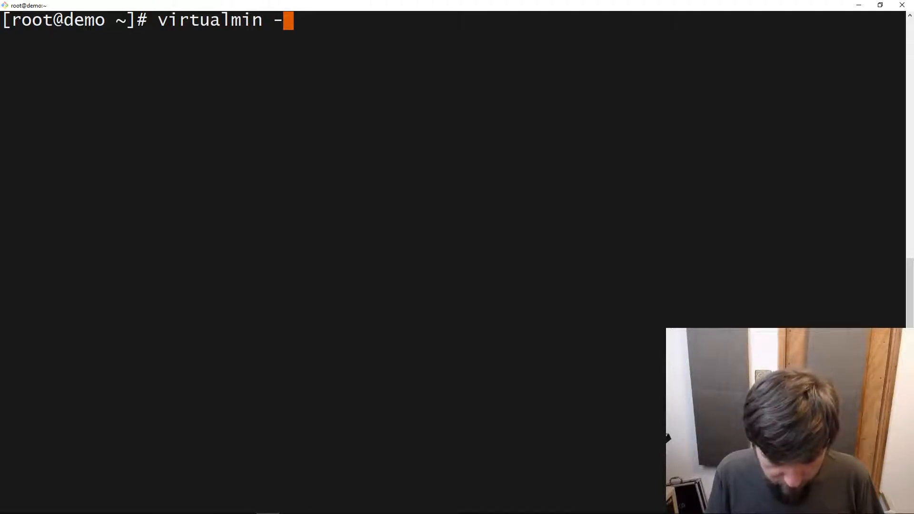
pyautogui.write('enable-feature --hel')
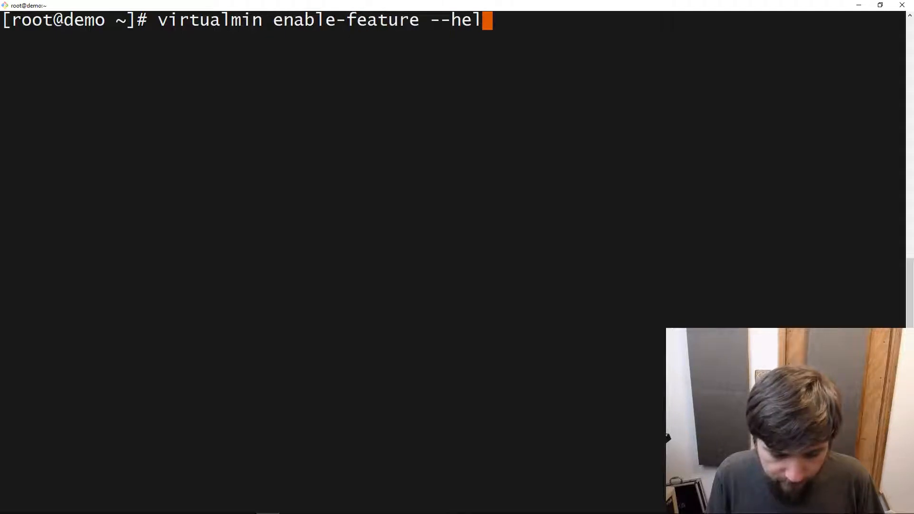
pyautogui.press('backspace')
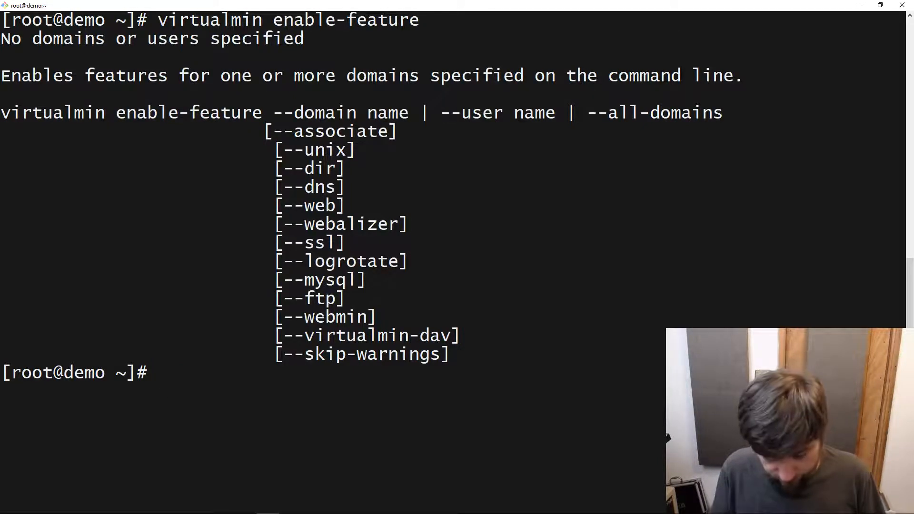
# Run 'virtualmin enable-feature --domain cli-demo.vmin.pw --ssl' and review the SSL setup output.
pyautogui.write('virt')
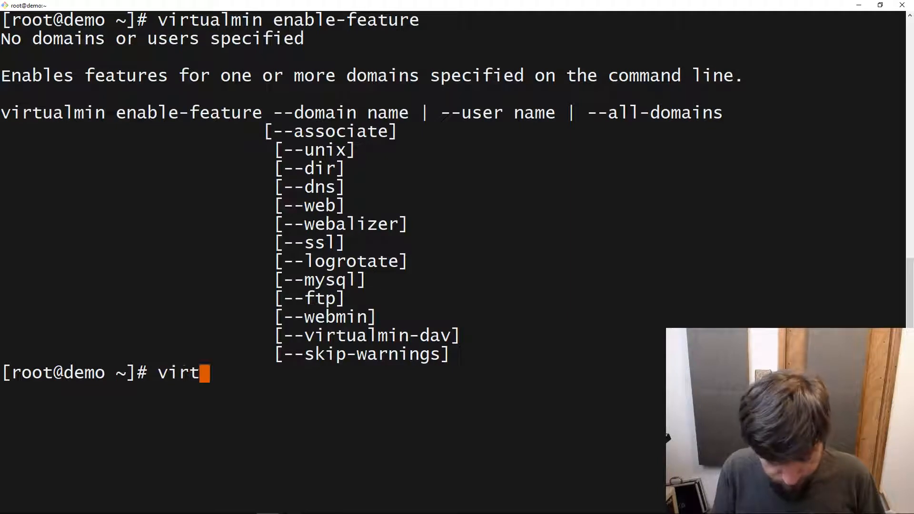
pyautogui.write('ualmin')
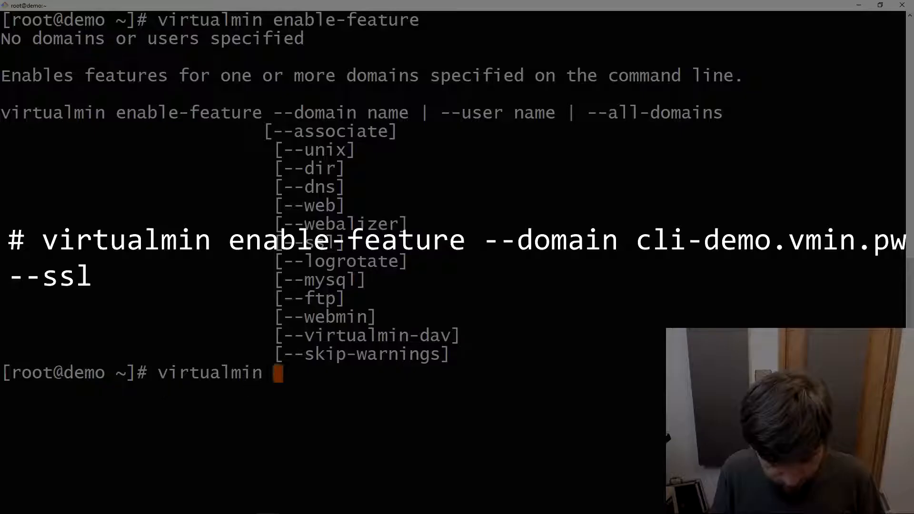
pyautogui.write('enable-feature --domain cli')
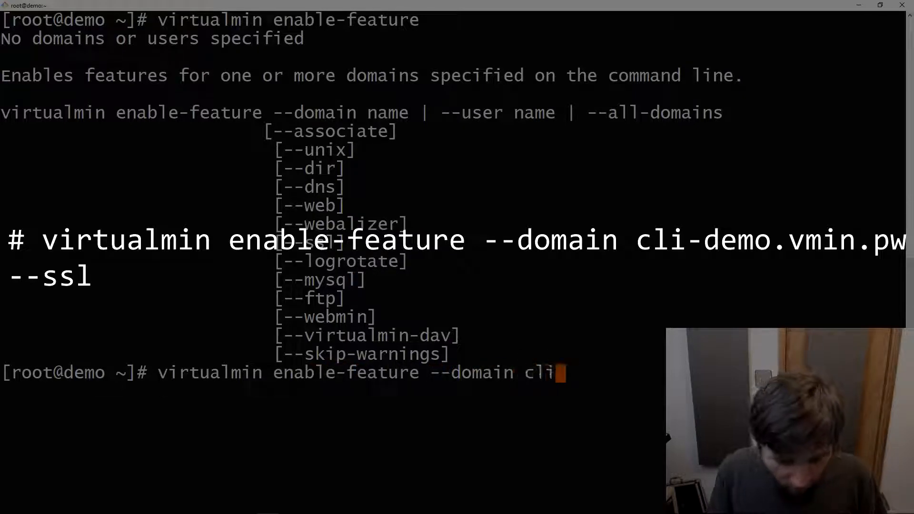
pyautogui.write('-demo.')
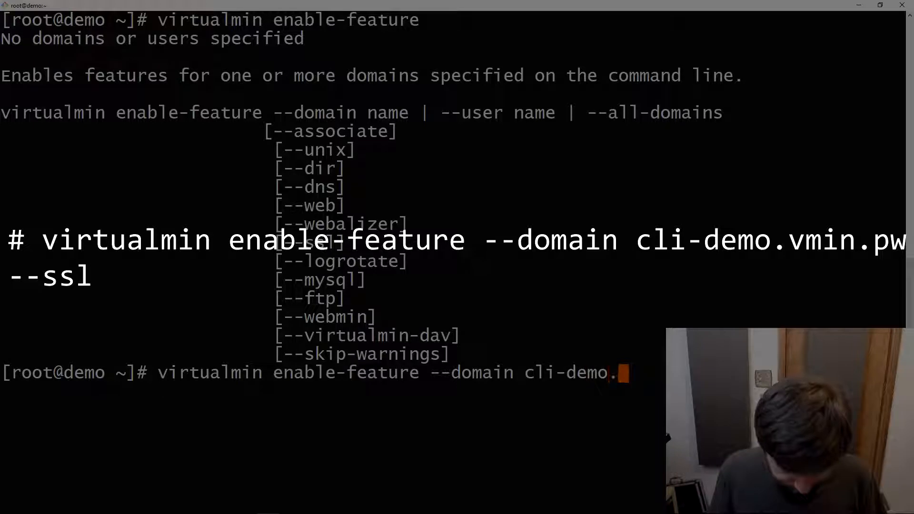
pyautogui.write('vmin.')
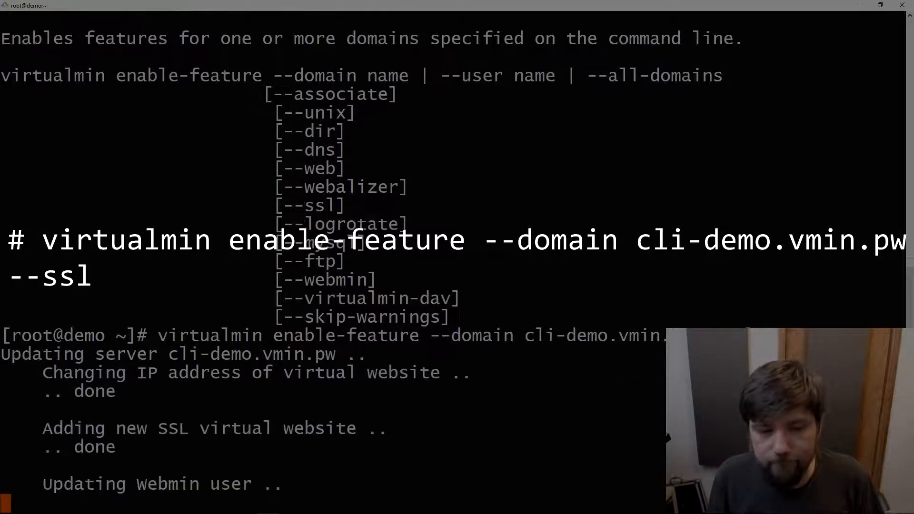
pyautogui.scroll(-3)
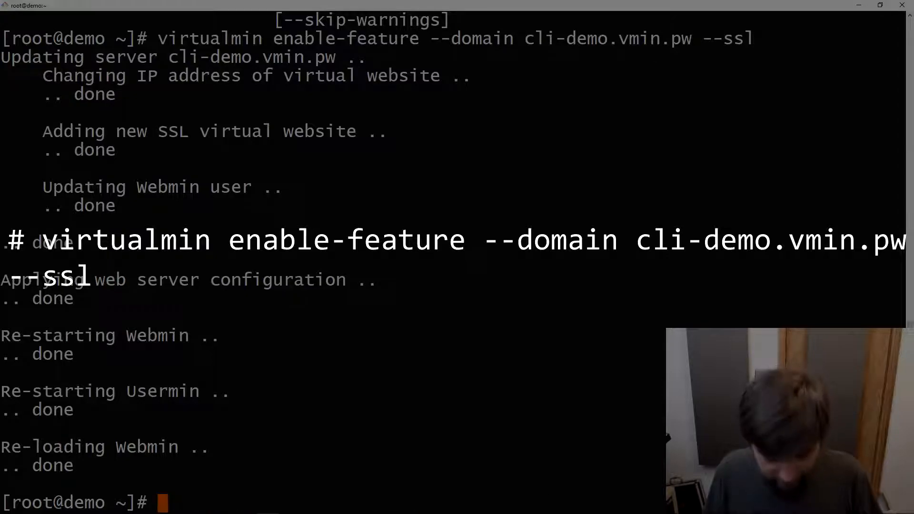
# Run 'virtualmin list-domains --domain cli-demo.vmin.pw' to confirm ssl and certificate files appear.
pyautogui.write('virtualmin')
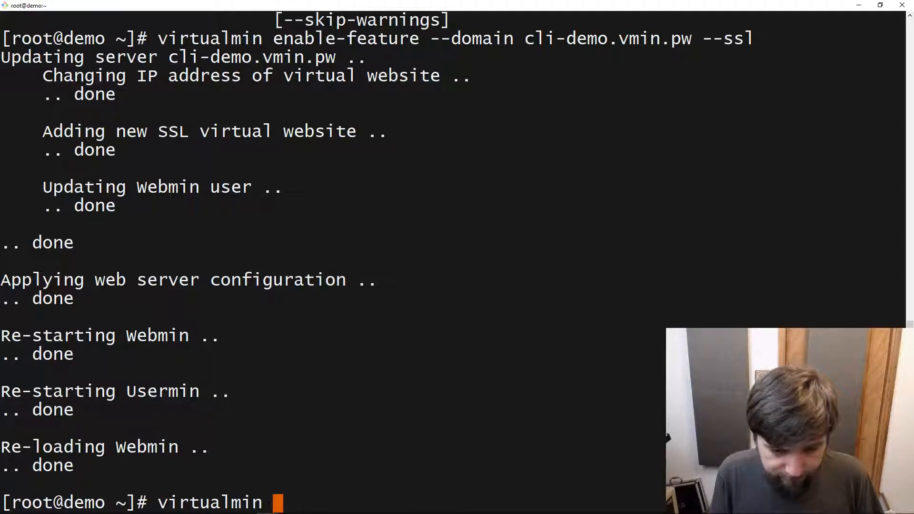
pyautogui.write('list-domains --')
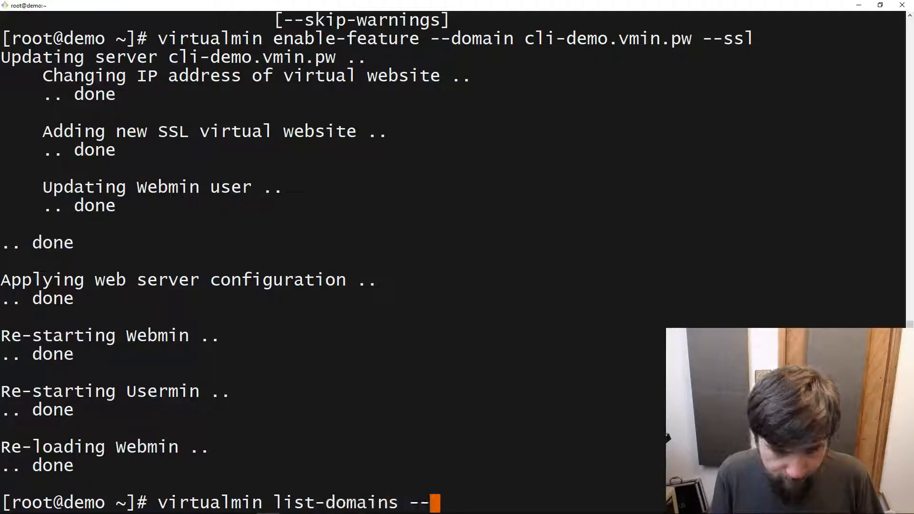
pyautogui.write('domain cli-d')
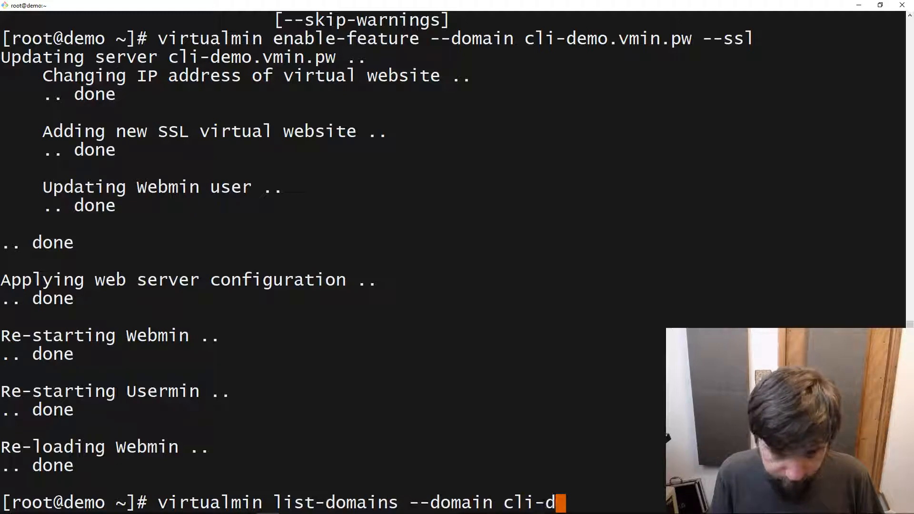
pyautogui.write('emo.vmin.pw')
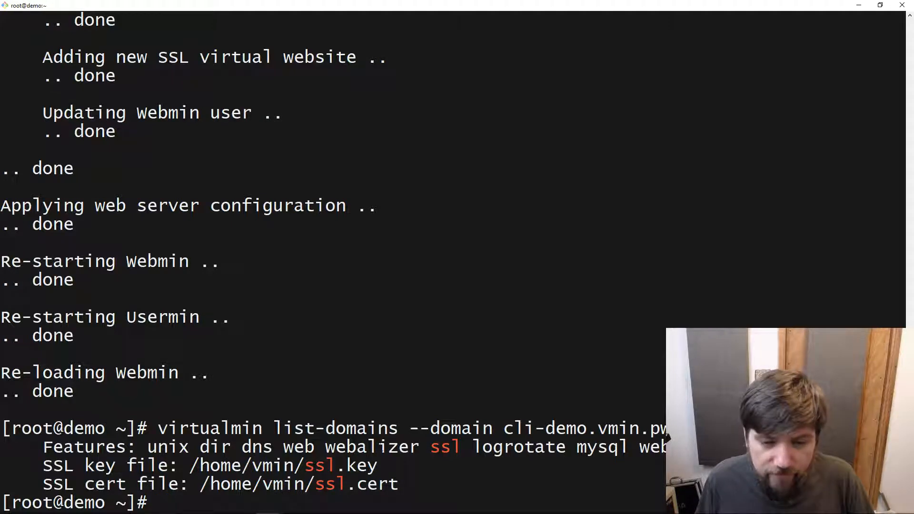
pyautogui.doubleClick(370, 448)
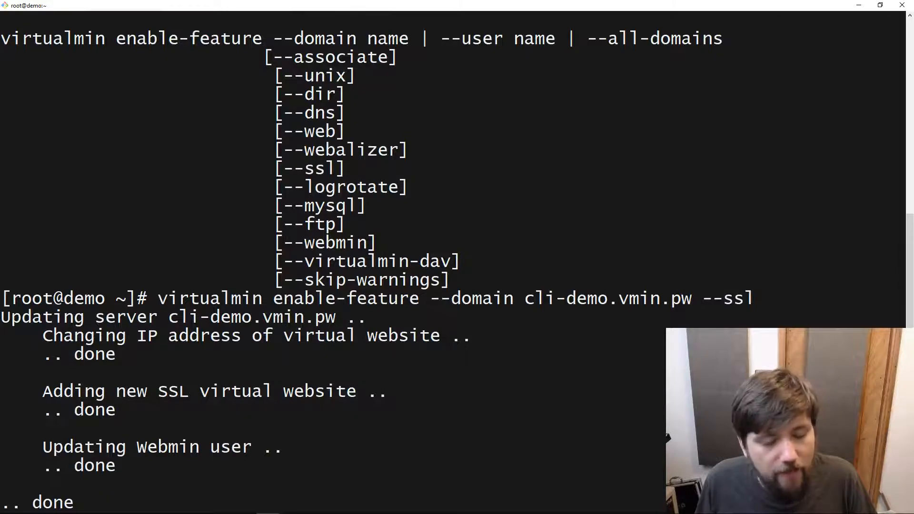
pyautogui.scroll(-3)
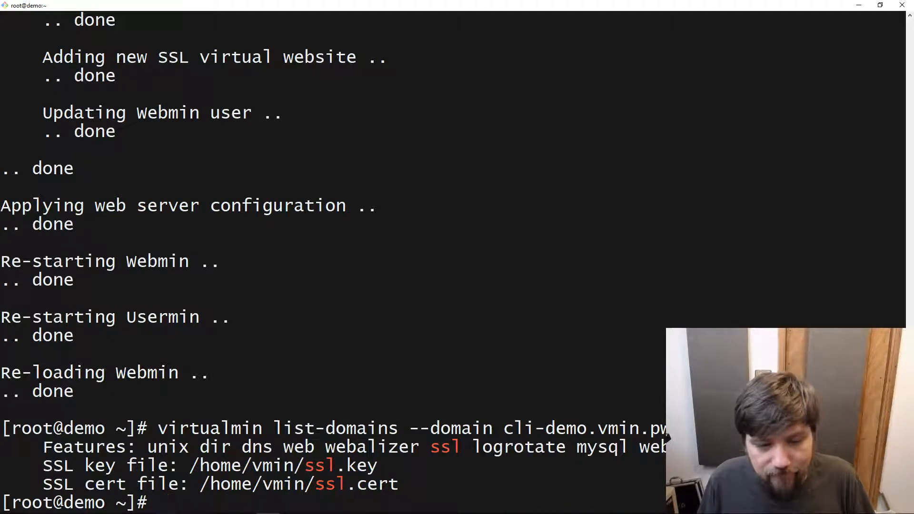
# Run 'virtualmin delete-domain --domain cli-demo.vmin.pw' and follow the removal output.
pyautogui.write('virtualmin')
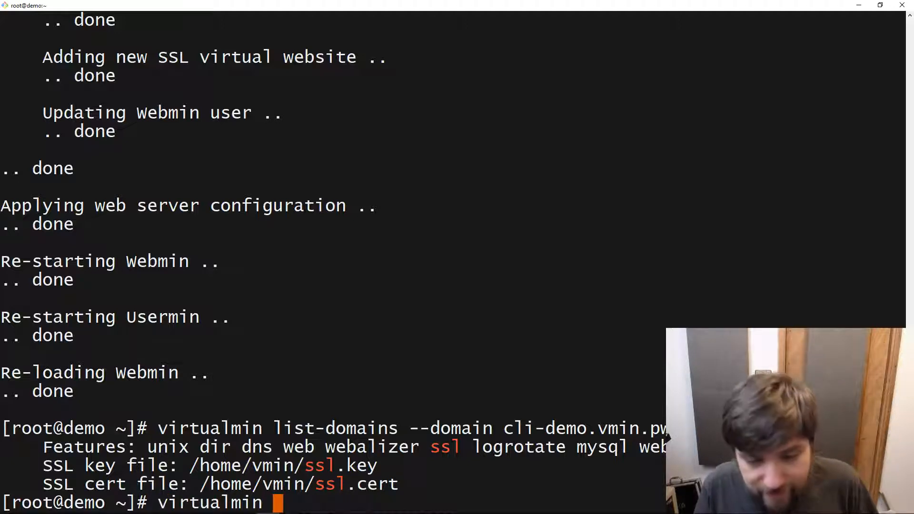
pyautogui.write('delete')
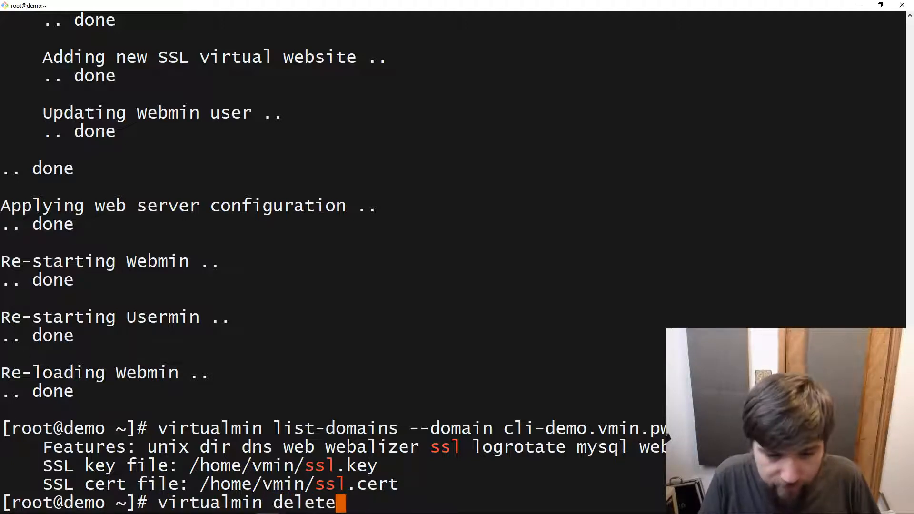
pyautogui.write('-domain')
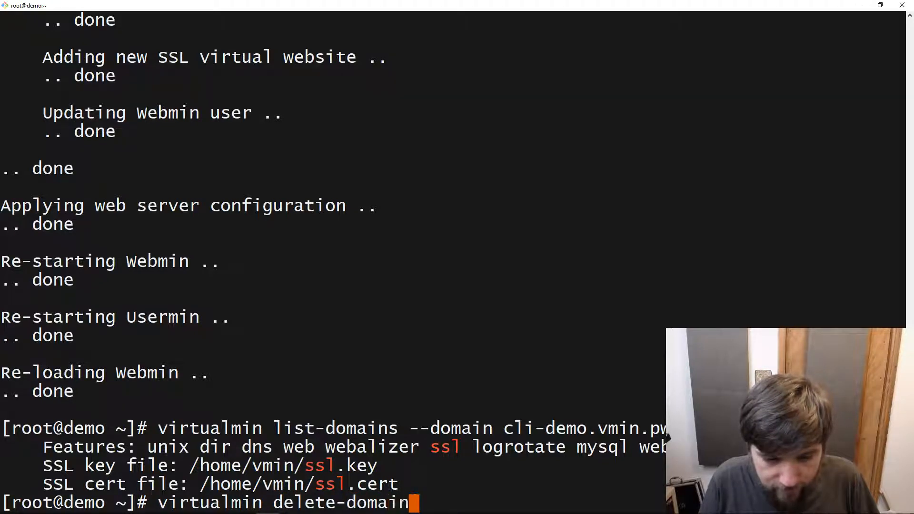
pyautogui.write('--domain cli-')
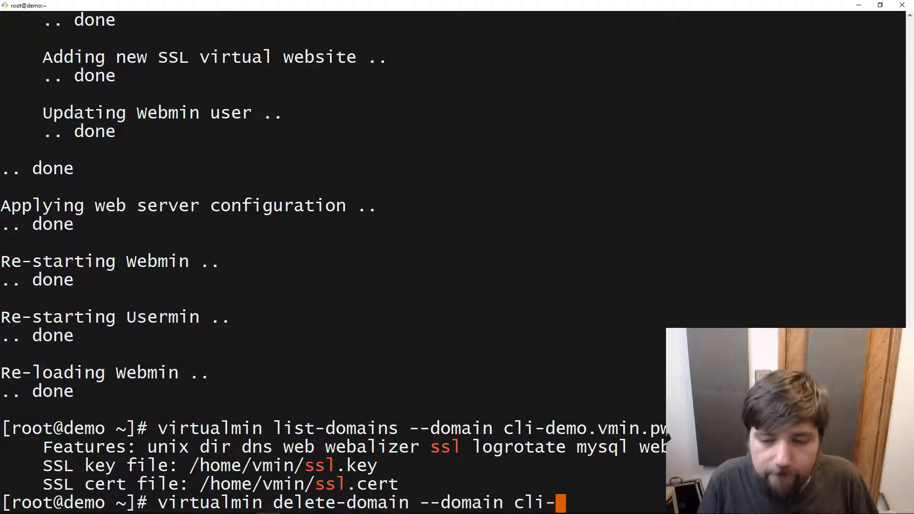
pyautogui.write('demo.vmi.p')
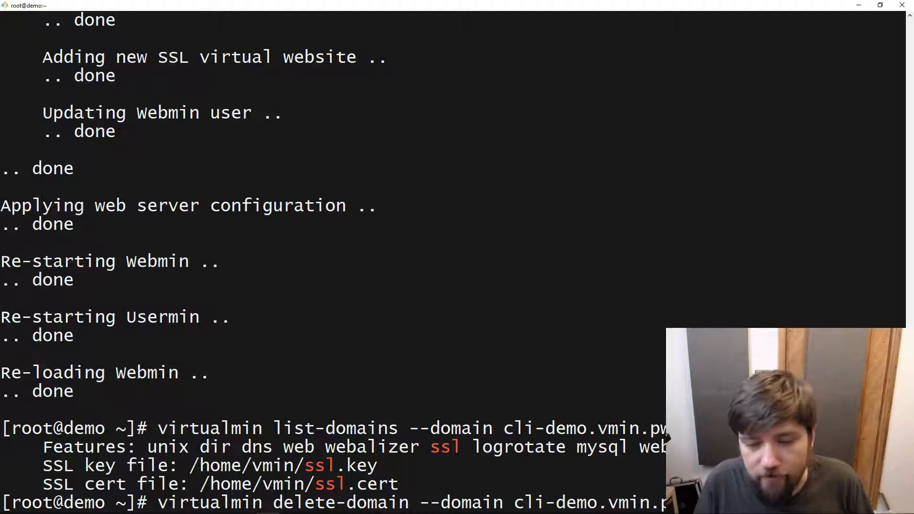
pyautogui.press('Return')
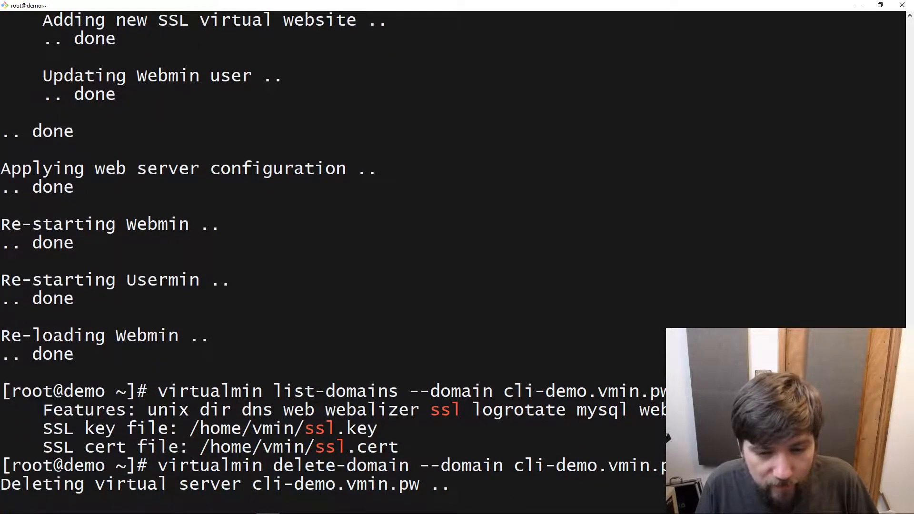
pyautogui.scroll(-3)
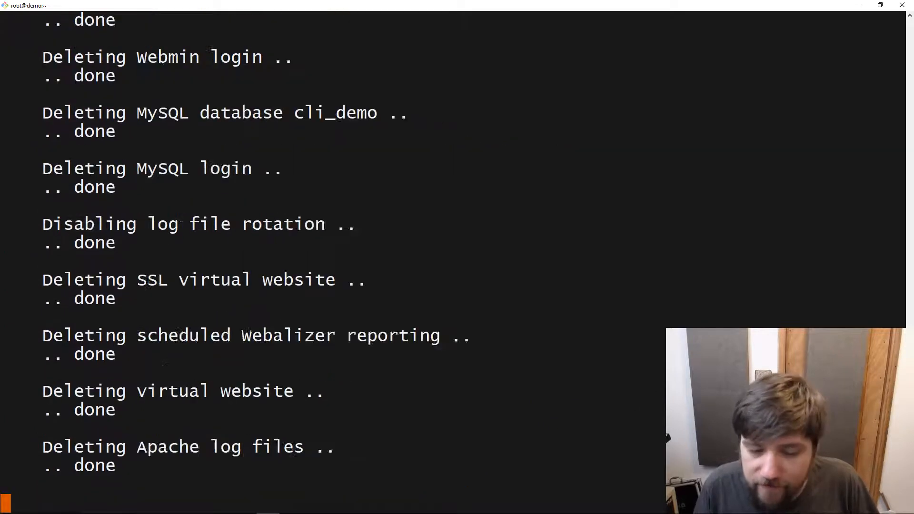
pyautogui.scroll(-3)
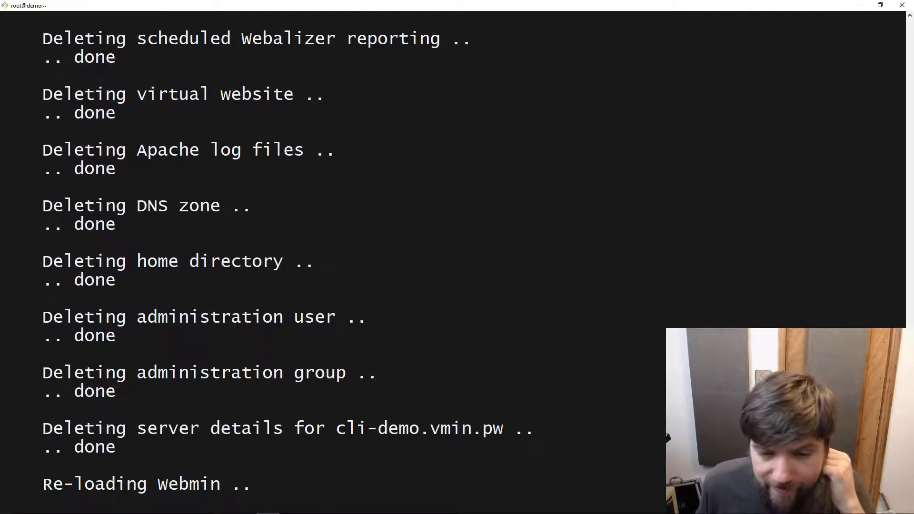
pyautogui.scroll(-3)
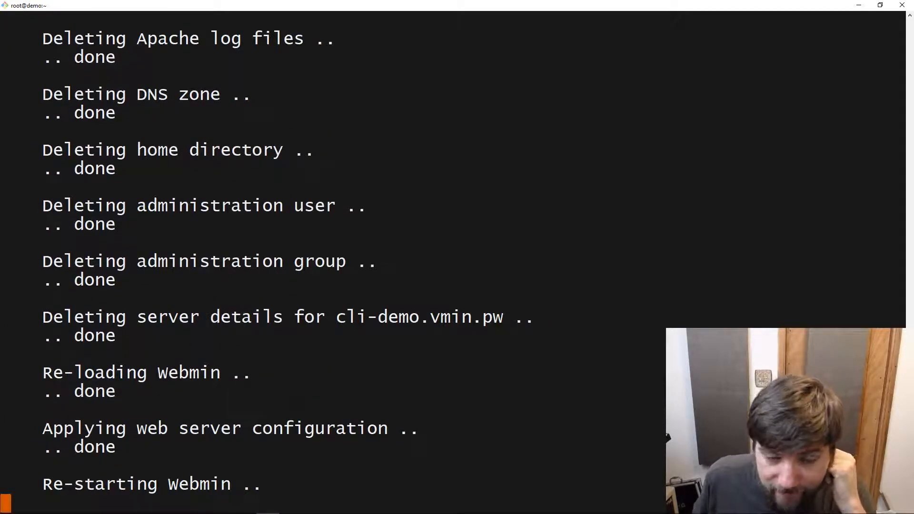
pyautogui.scroll(-3)
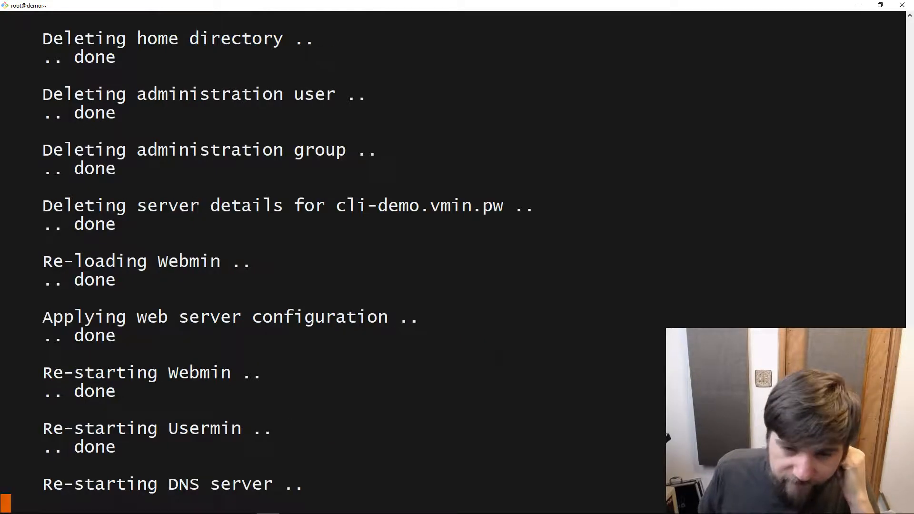